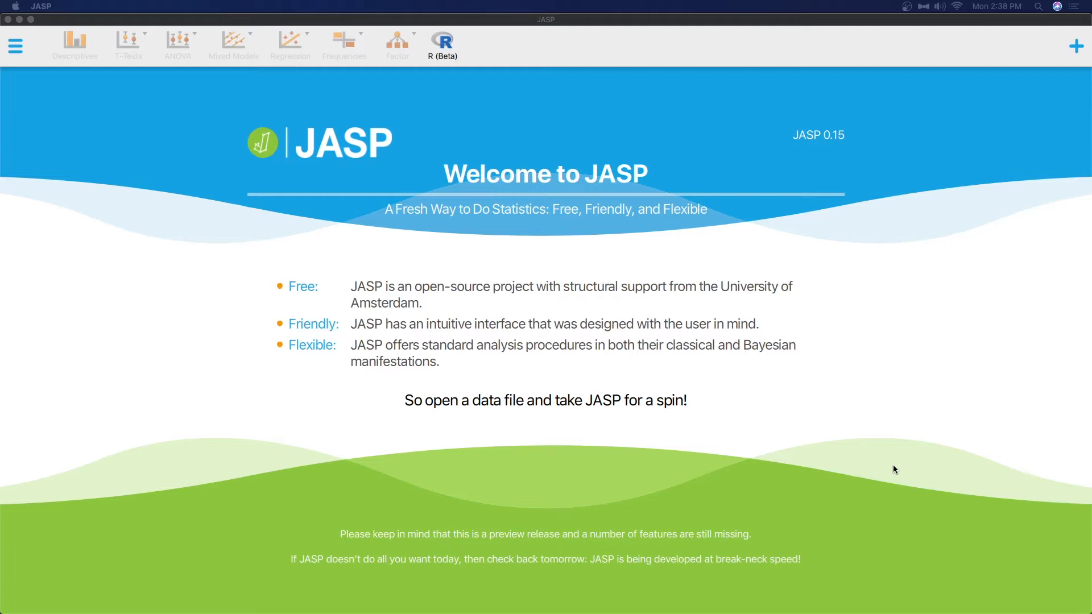
- Follow the version link on the JASP 0.15 welcome screen to jasp-stats.org/release-notes in Chrome
click(853, 440)
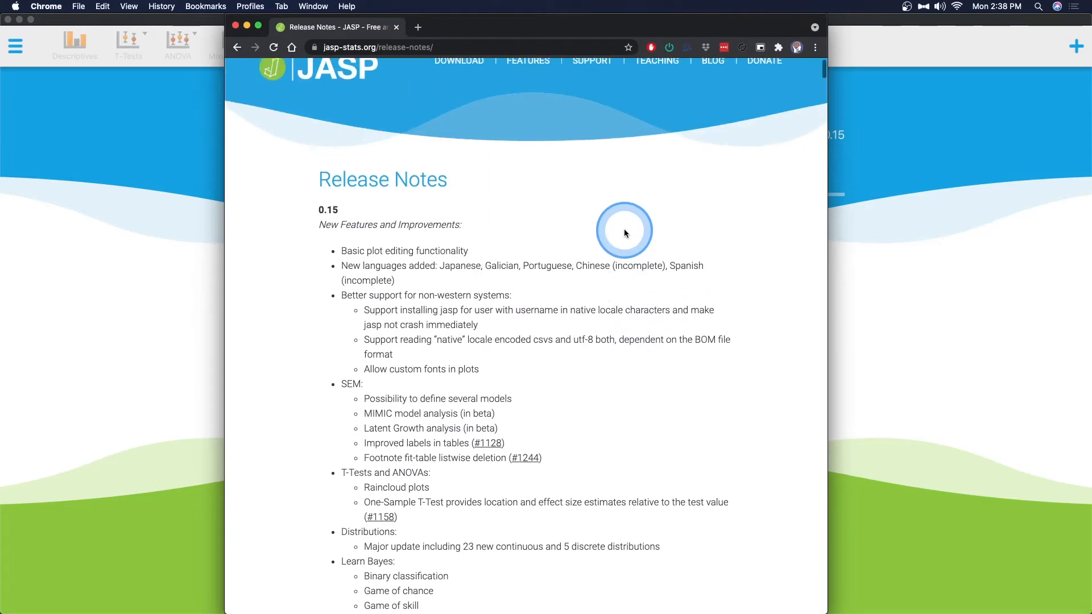
- Read the opening items, highlighting 'Basic plot editing functionality' and the native-locale username support line
scroll(down, 3)
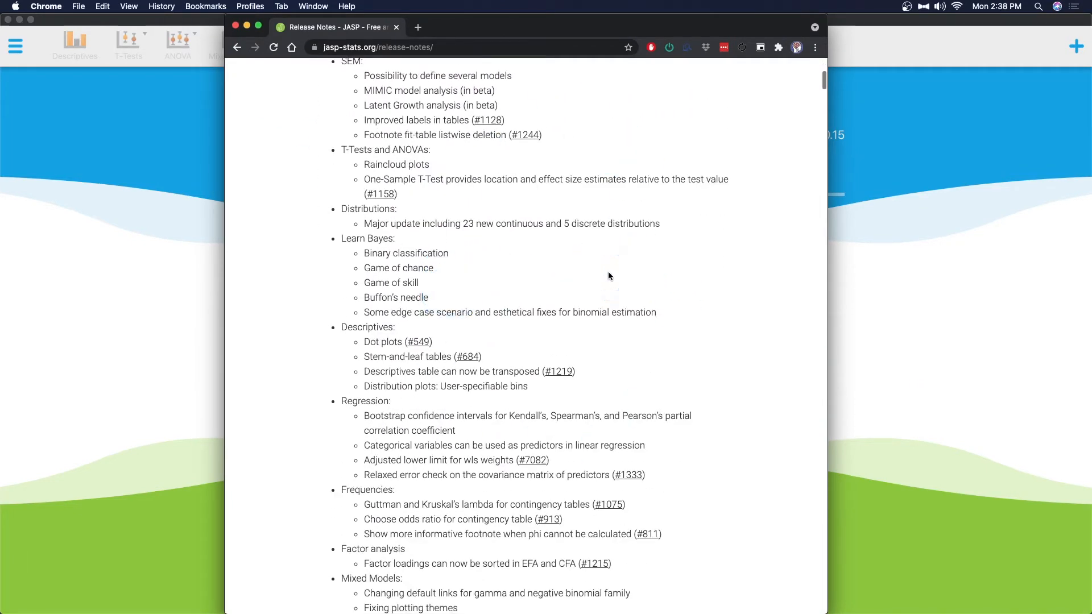
scroll(up, 3)
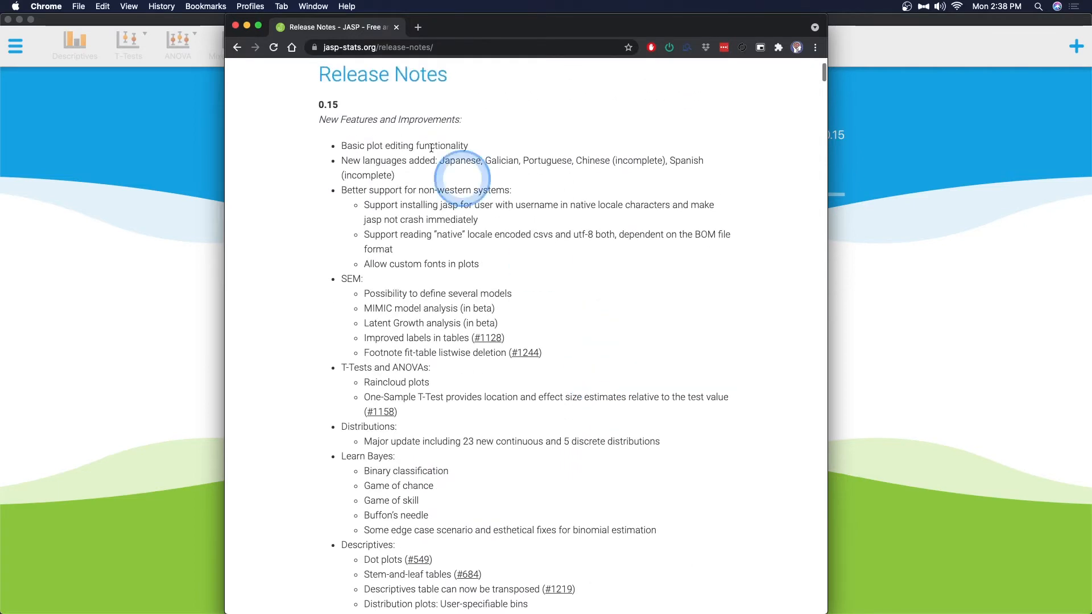
mouse_move(341, 143)
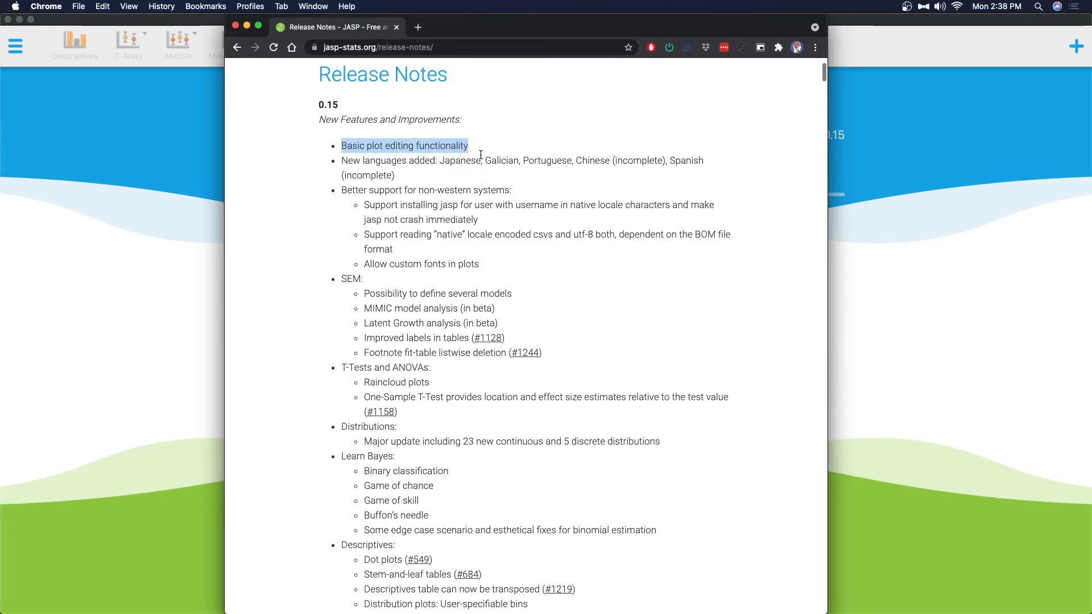
click(487, 236)
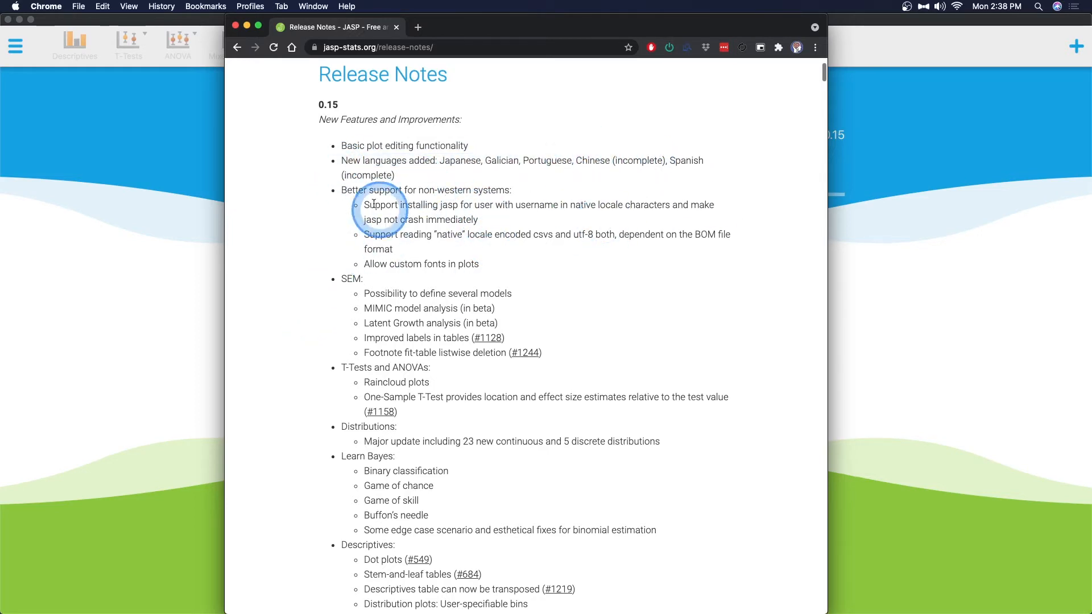
mouse_move(476, 229)
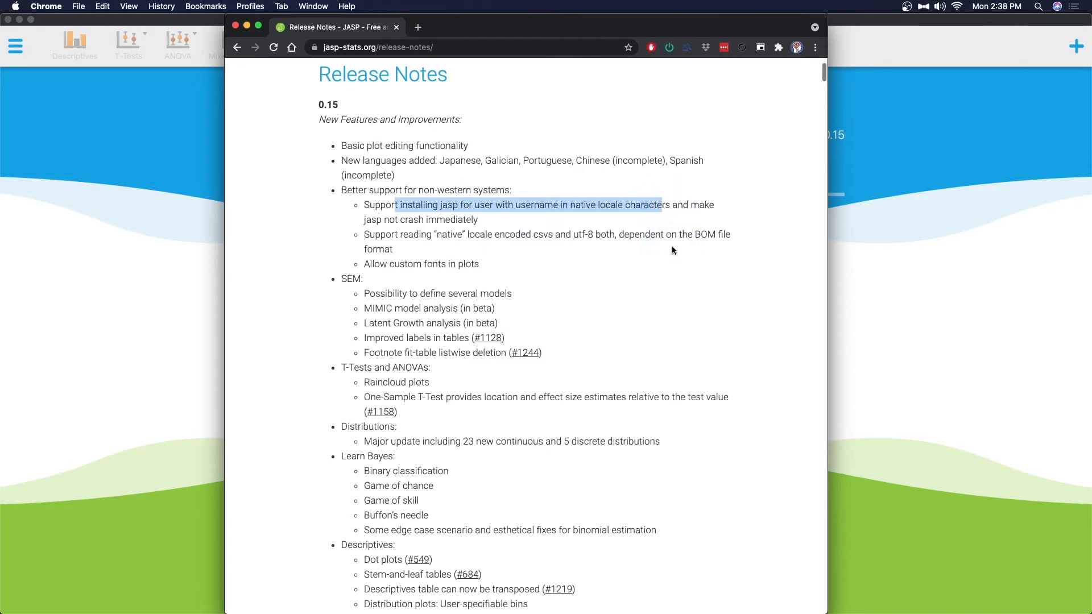
click(473, 239)
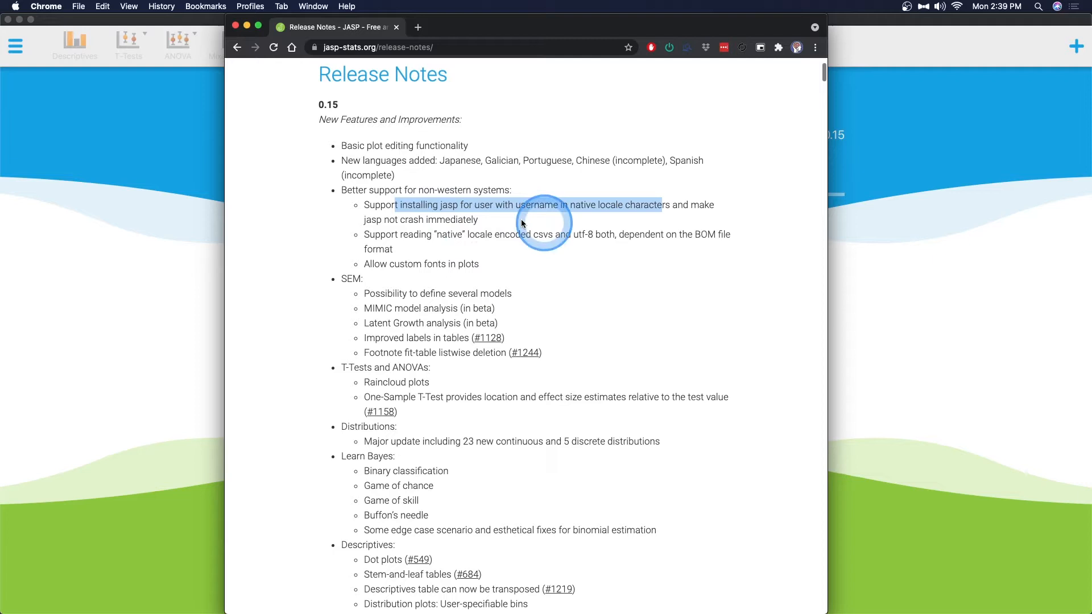
scroll(down, 3)
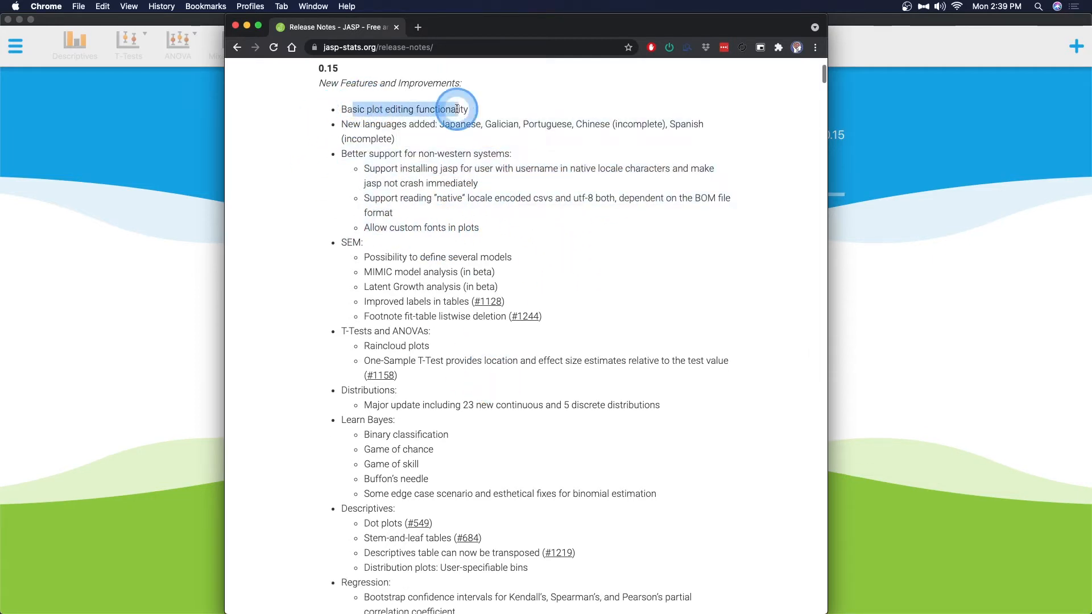
- Highlight the SEM footnote item, then the Raincloud plots item under T-Tests and ANOVAs
scroll(down, 3)
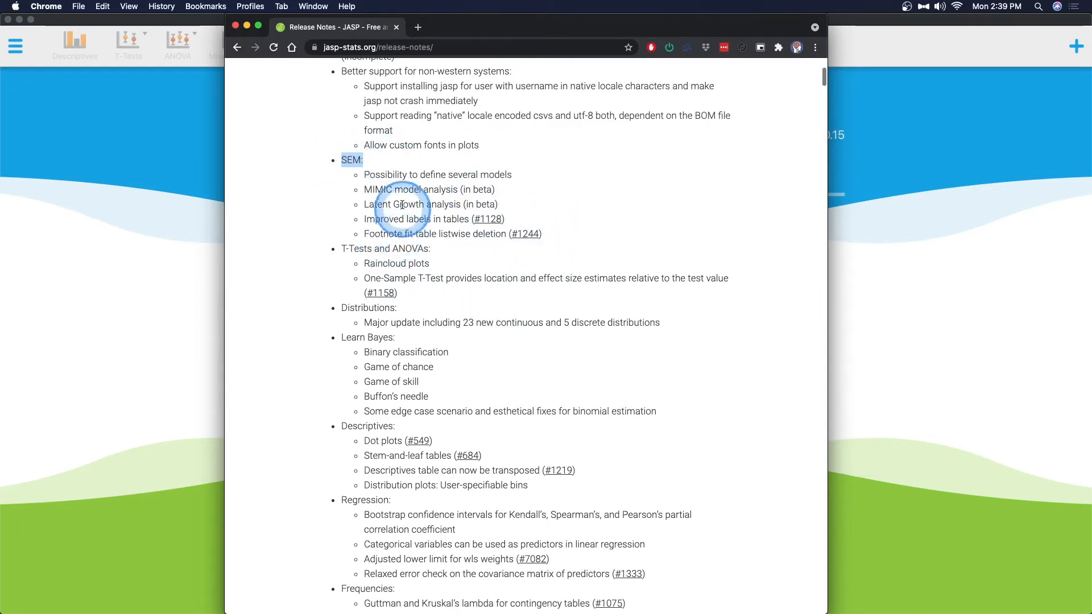
mouse_move(403, 216)
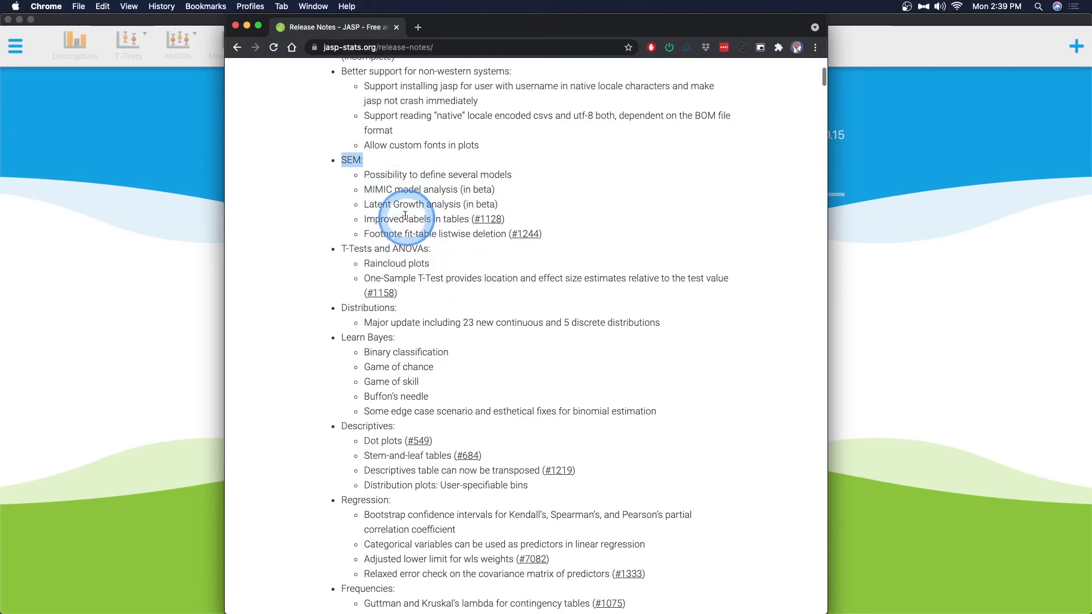
mouse_move(453, 204)
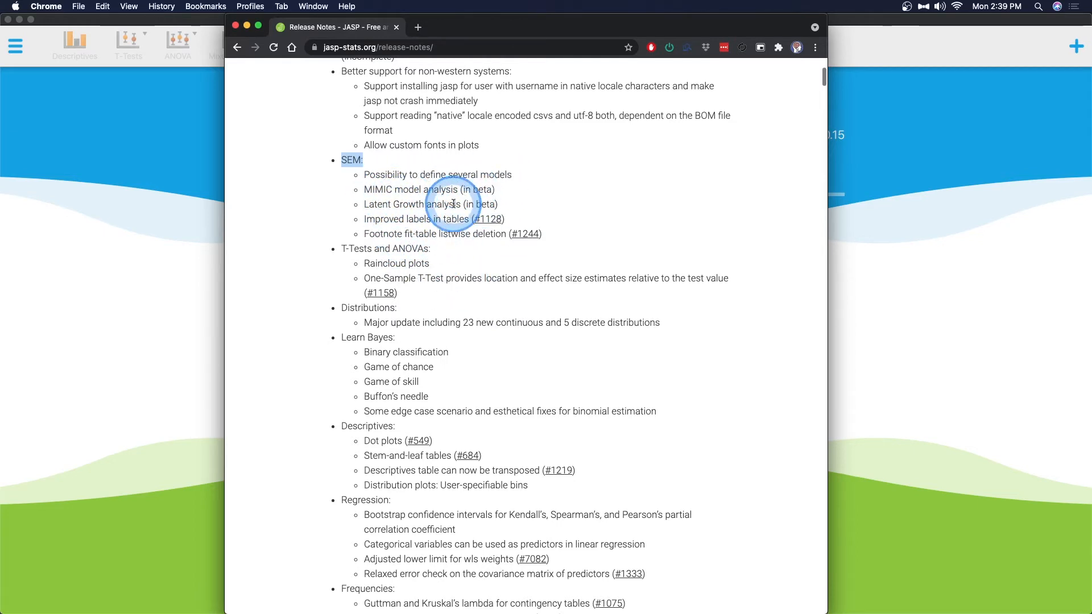
mouse_move(435, 230)
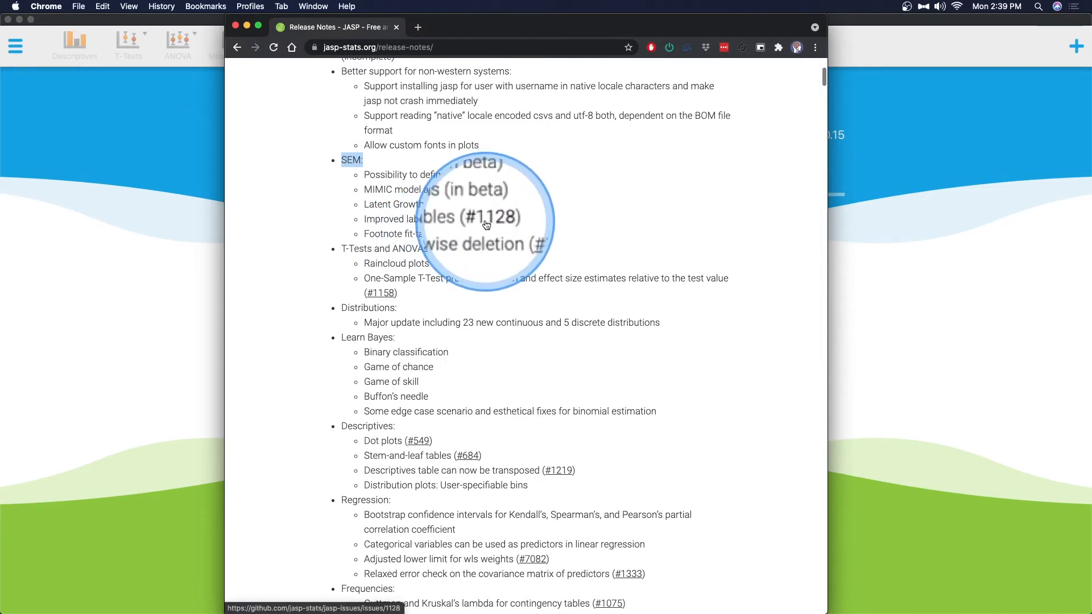
mouse_move(489, 214)
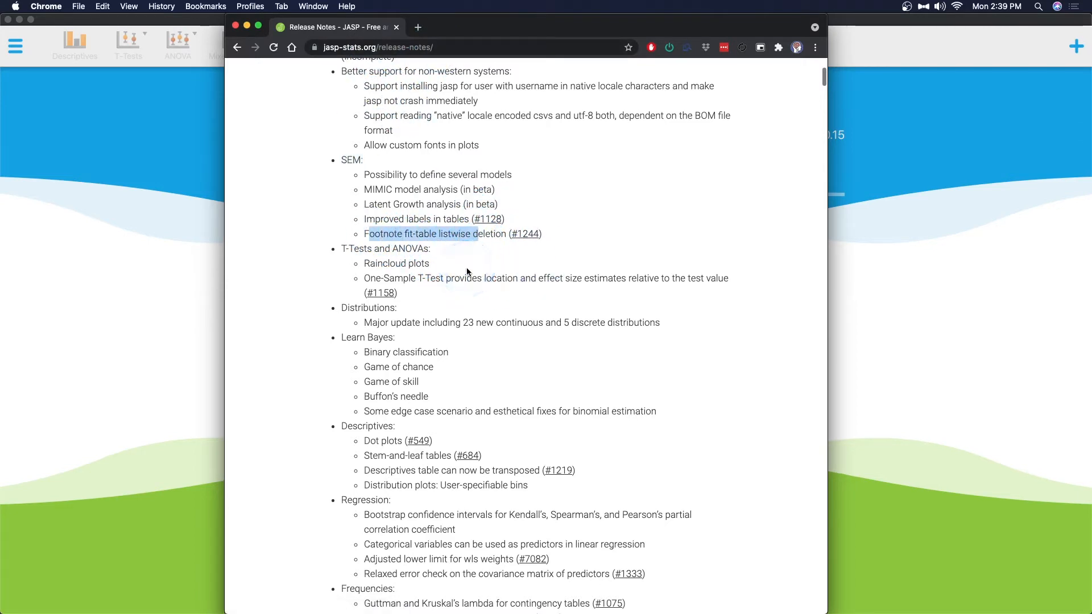
click(465, 265)
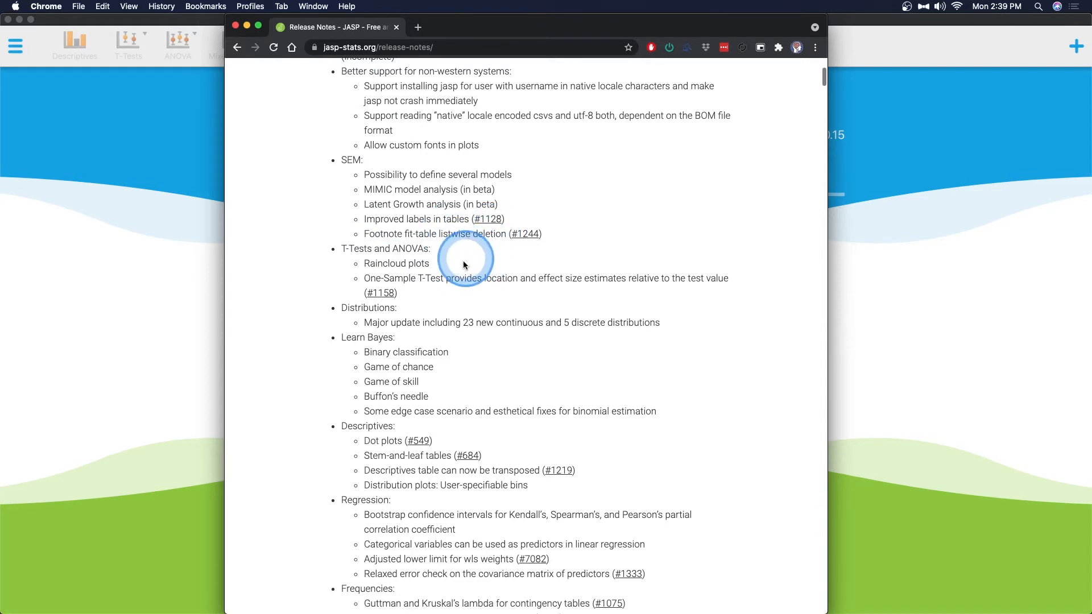
double_click(396, 263)
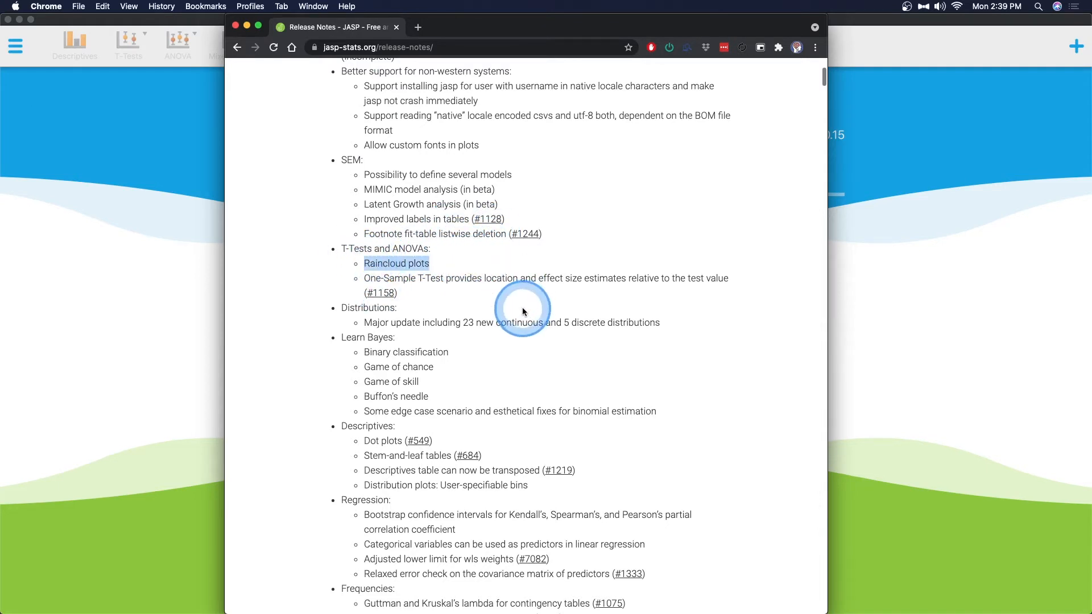
mouse_move(405, 292)
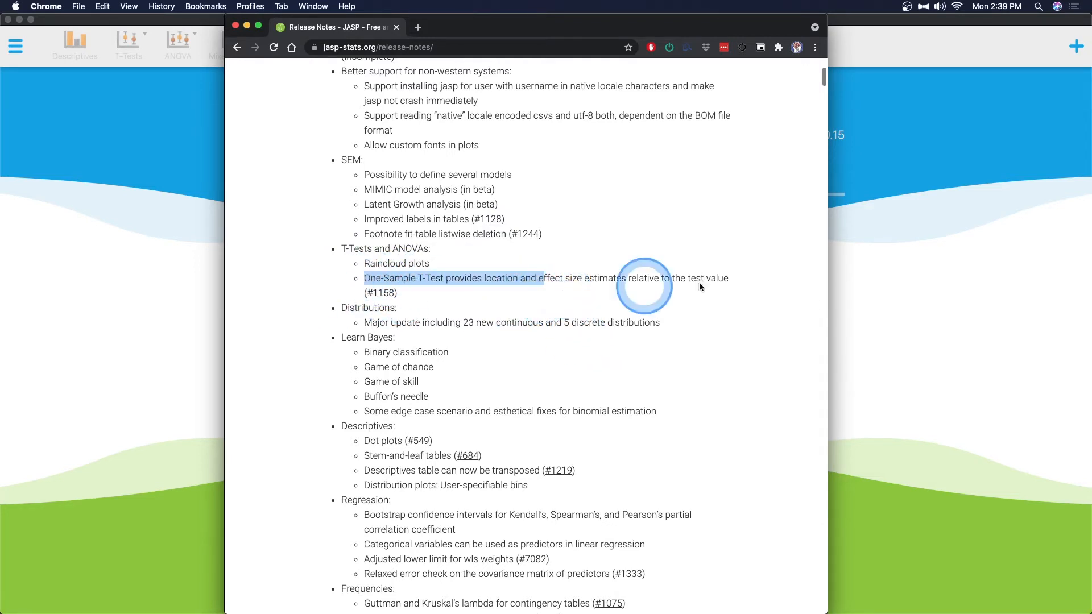
- Highlight 'Binary classification' and 'Game of skill' in the Learn Bayes section
scroll(down, 3)
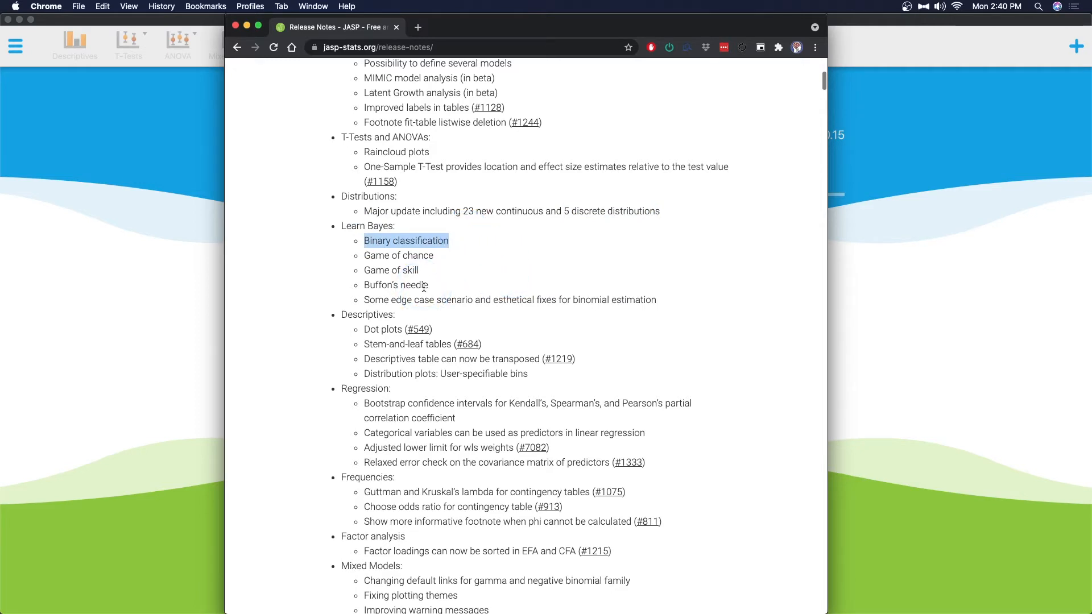
mouse_move(509, 272)
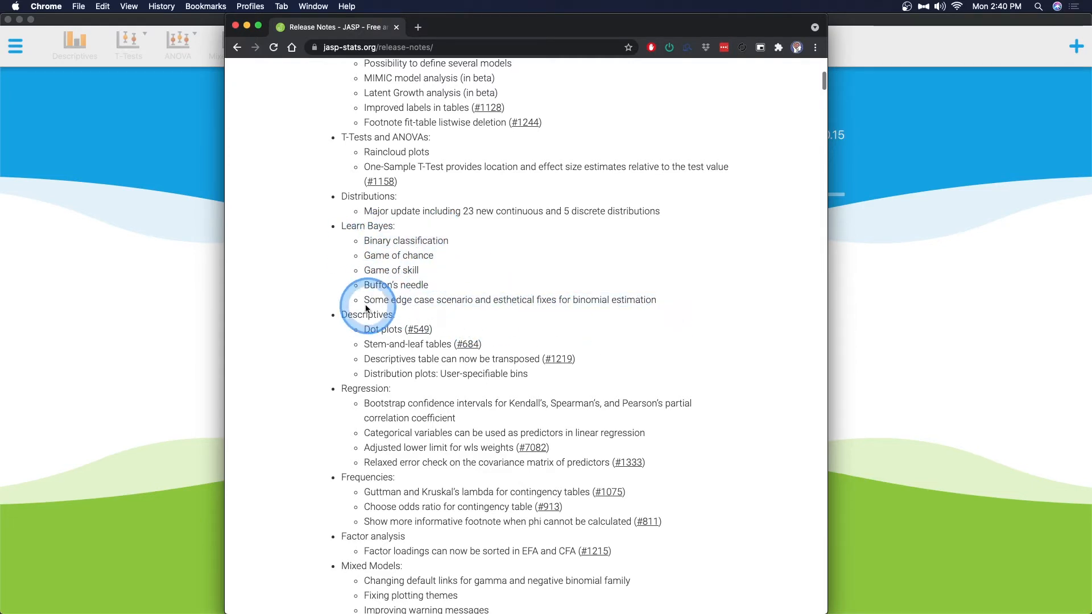
mouse_move(393, 280)
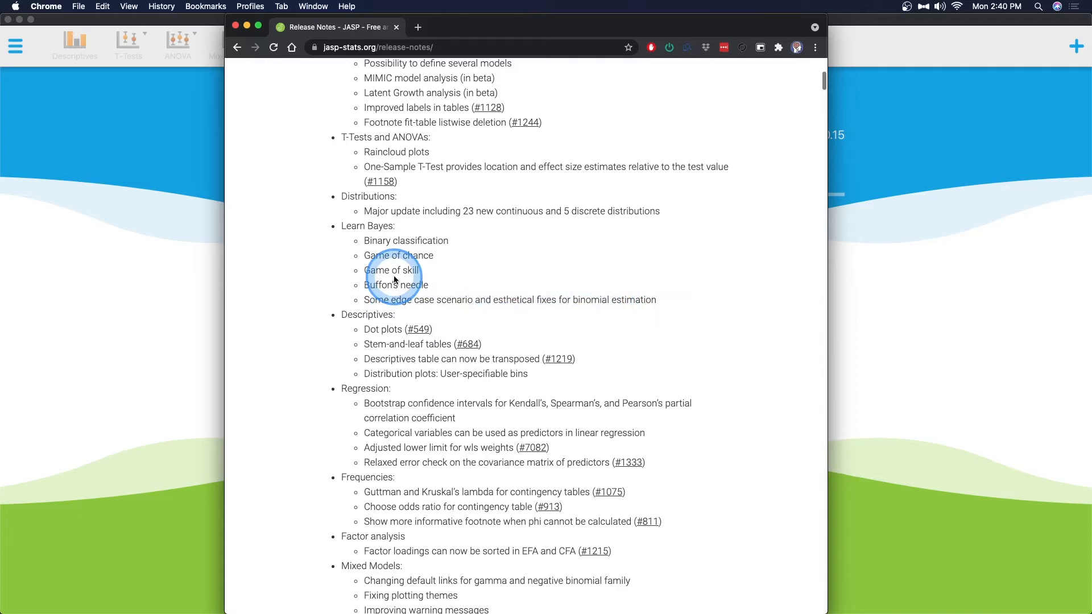
mouse_move(573, 303)
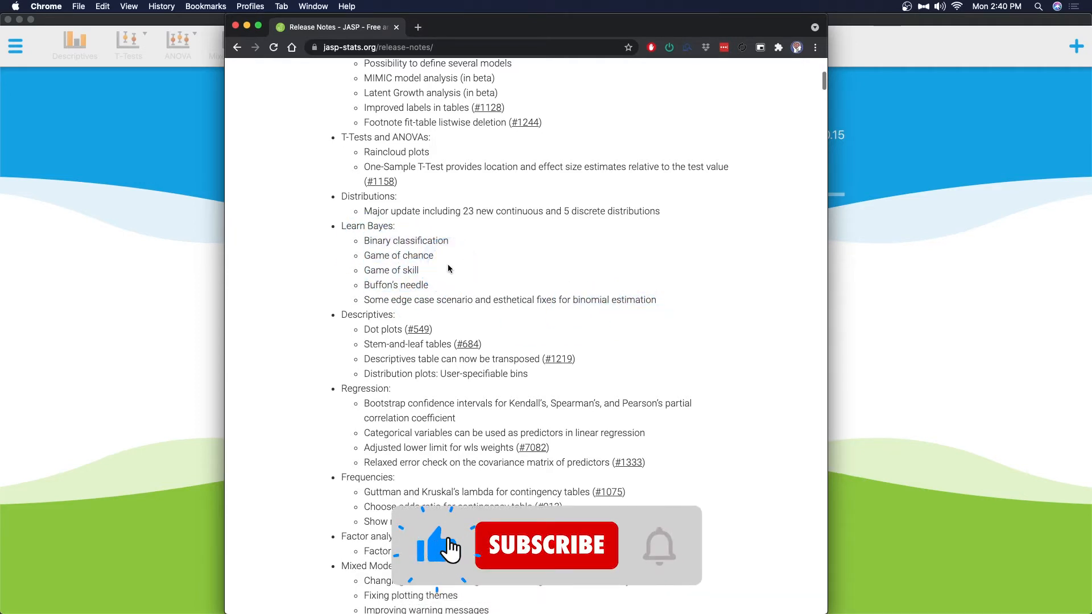
click(547, 545)
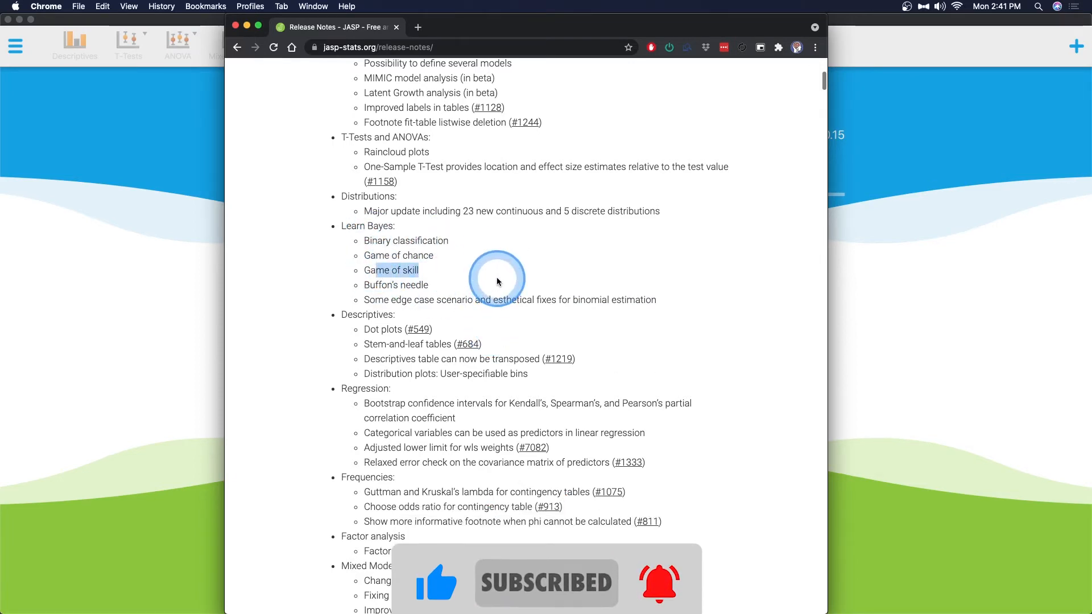
- Read through the Descriptives, Regression and Frequencies entries down to the phi footnote line
scroll(down, 3)
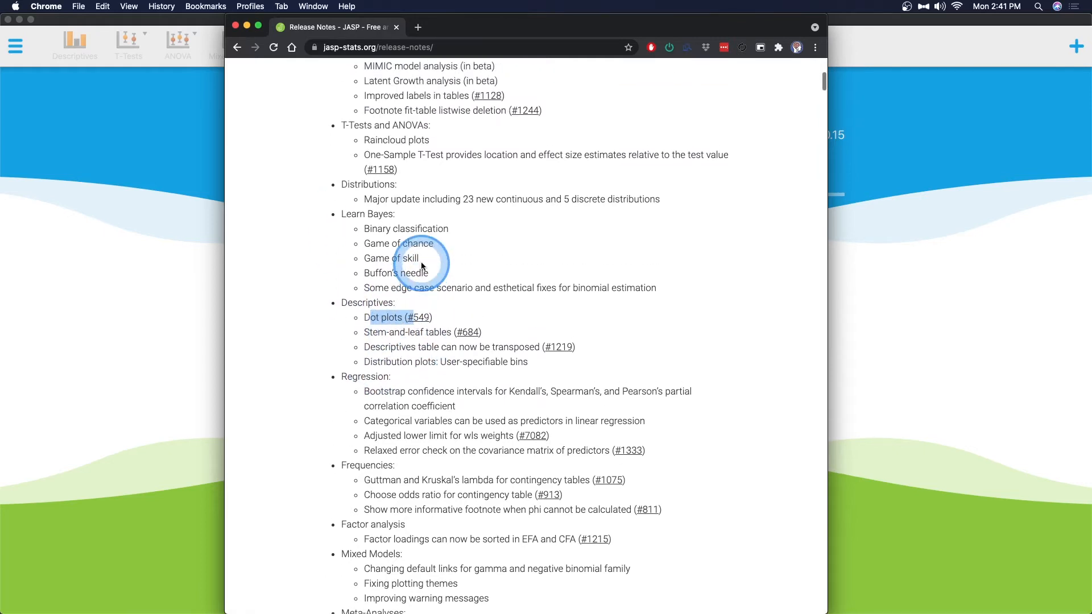
scroll(down, 3)
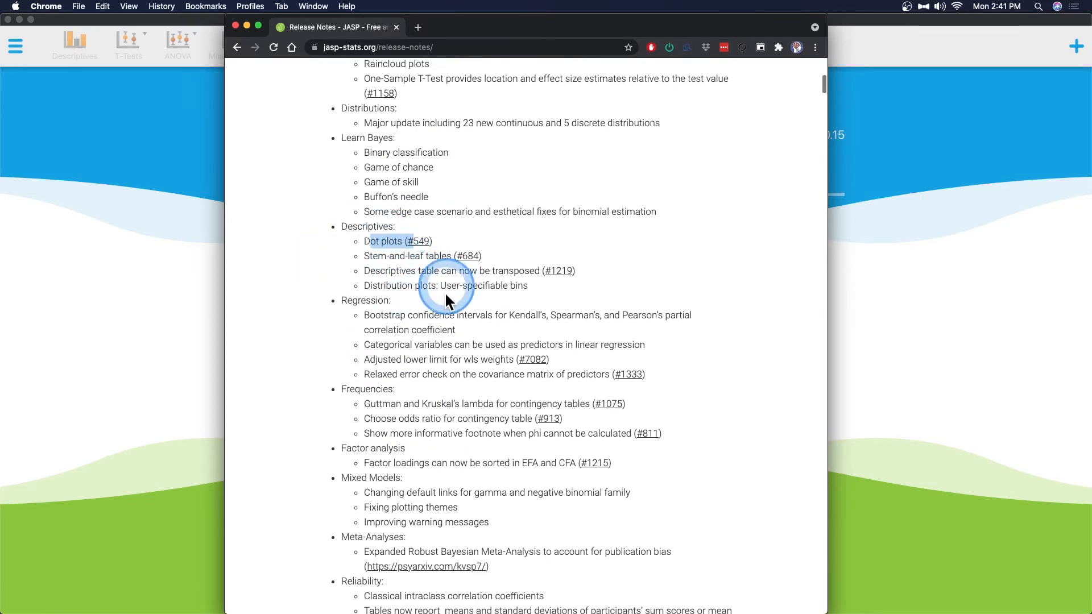
mouse_move(522, 278)
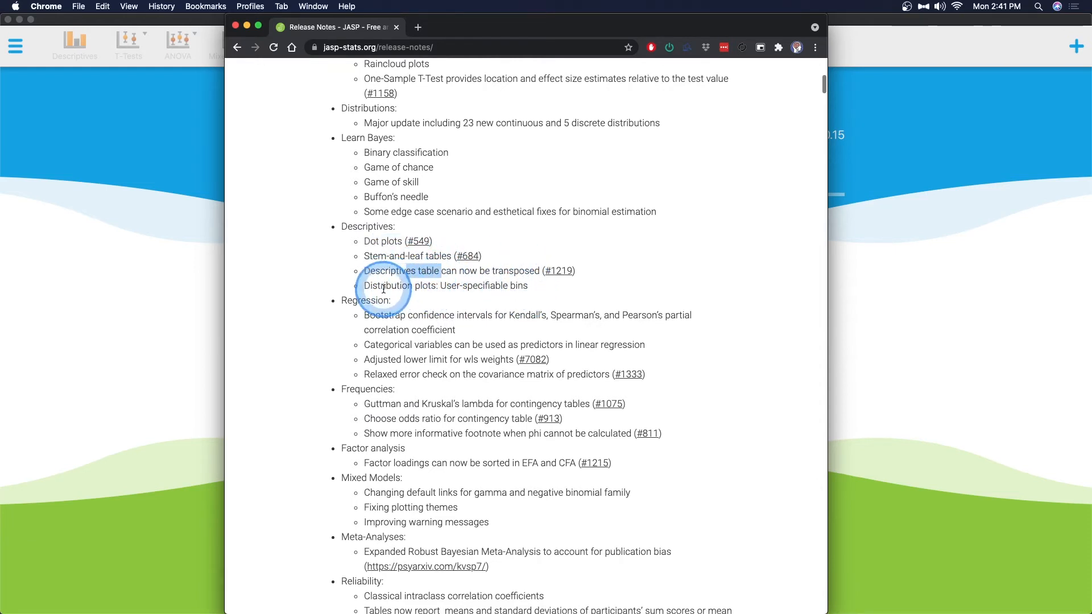
scroll(down, 3)
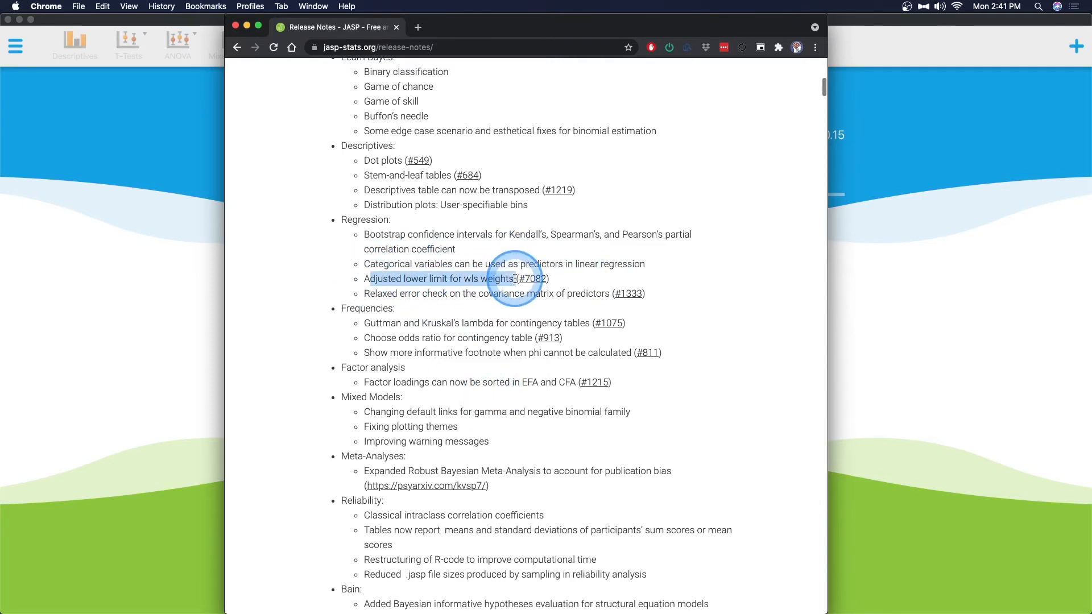
mouse_move(521, 282)
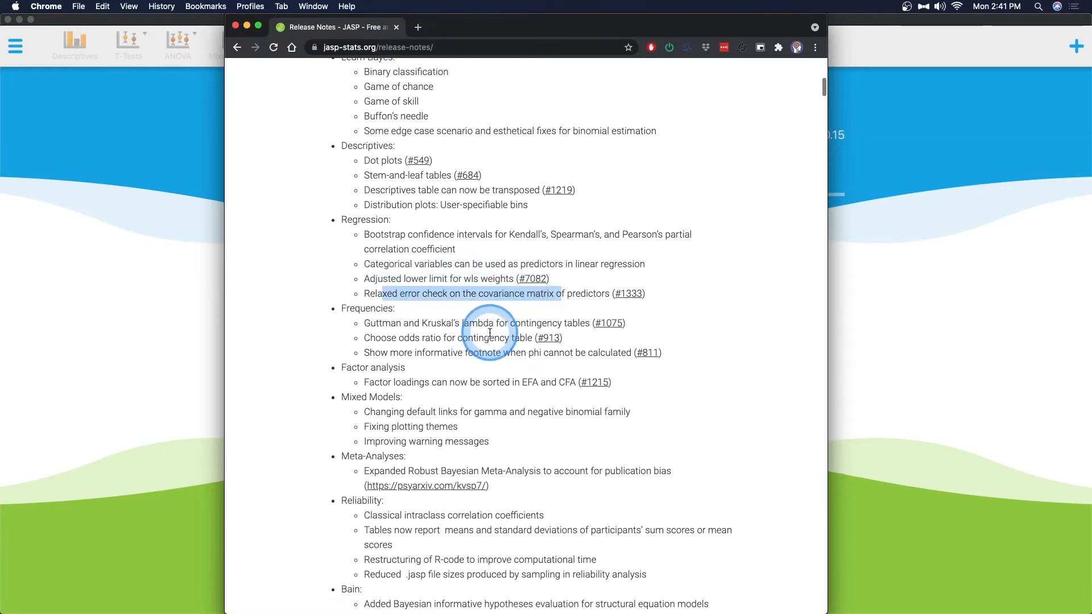
mouse_move(634, 298)
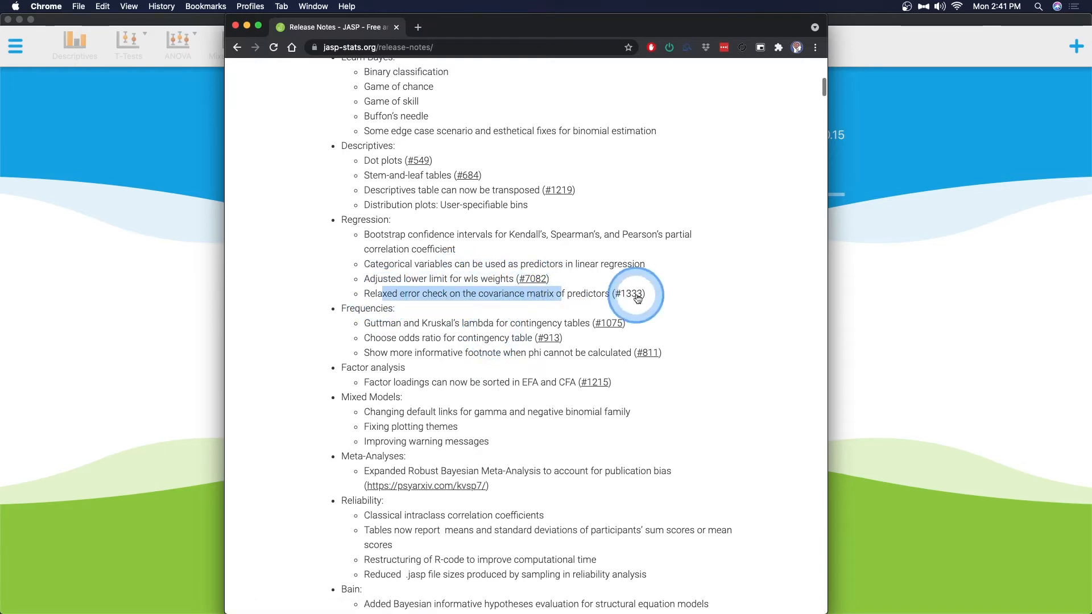
scroll(down, 3)
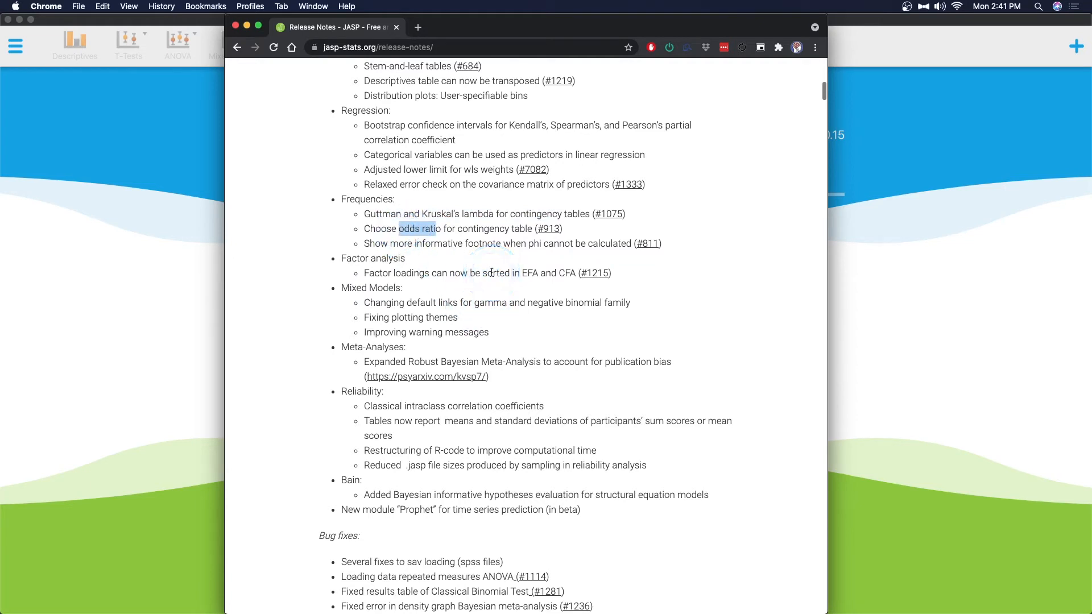
- Highlight the Factor analysis item on sorting loadings
click(442, 270)
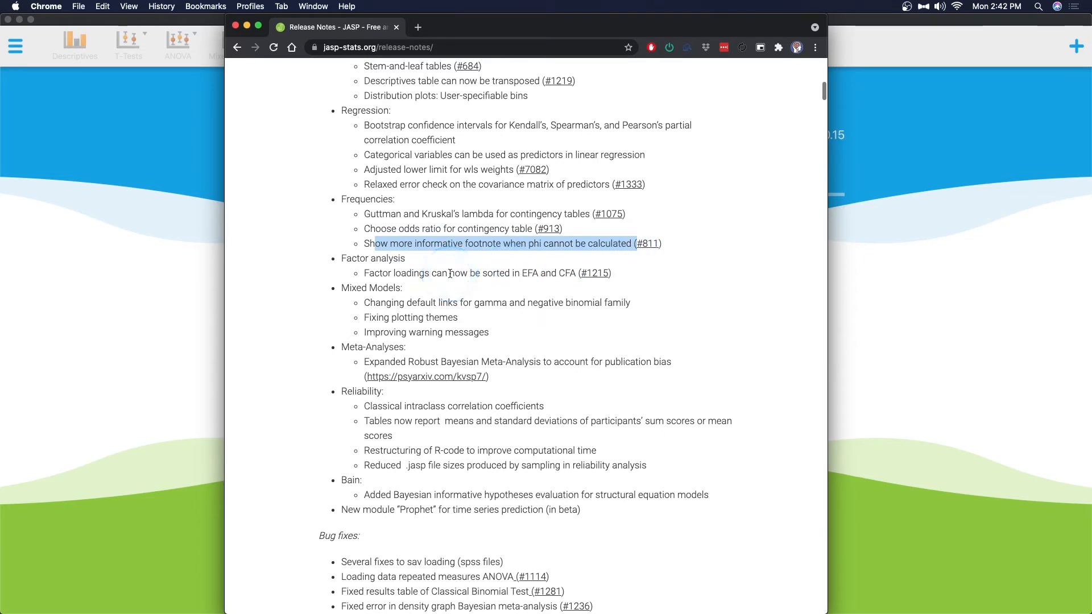
click(373, 273)
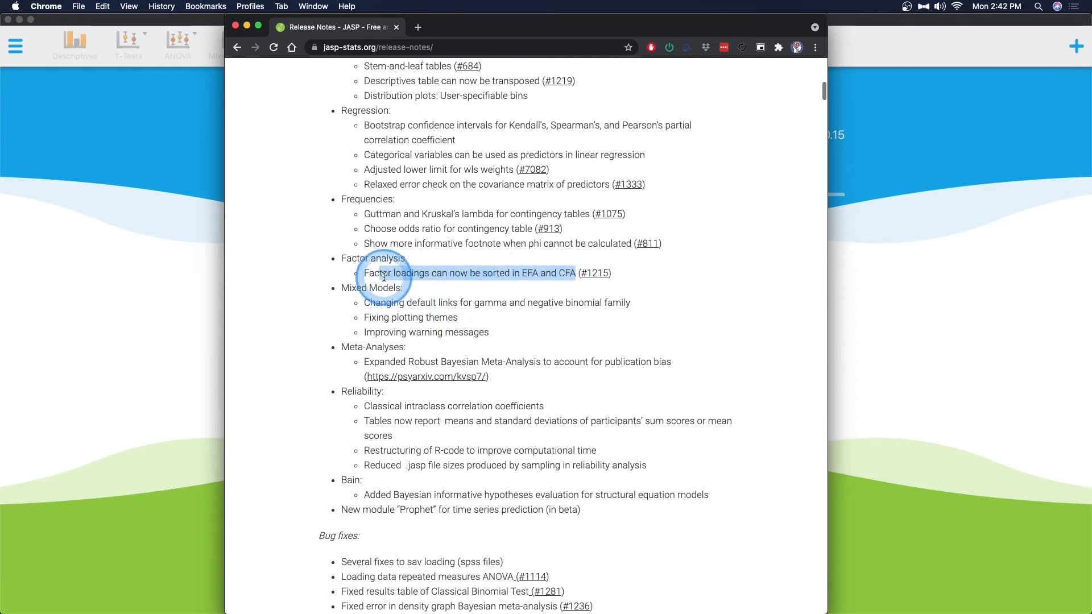
mouse_move(410, 322)
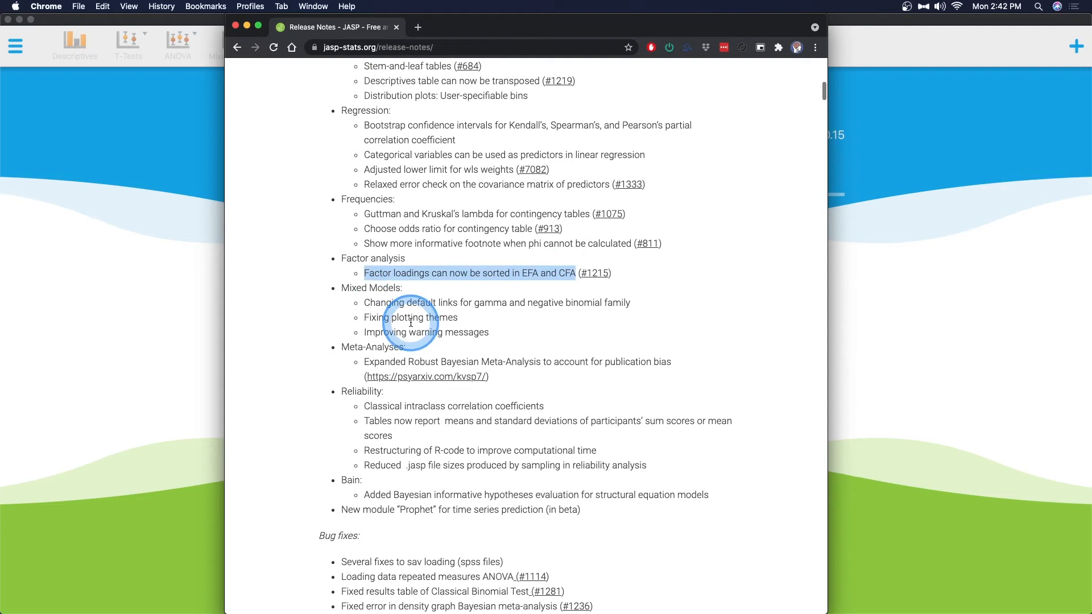
mouse_move(500, 230)
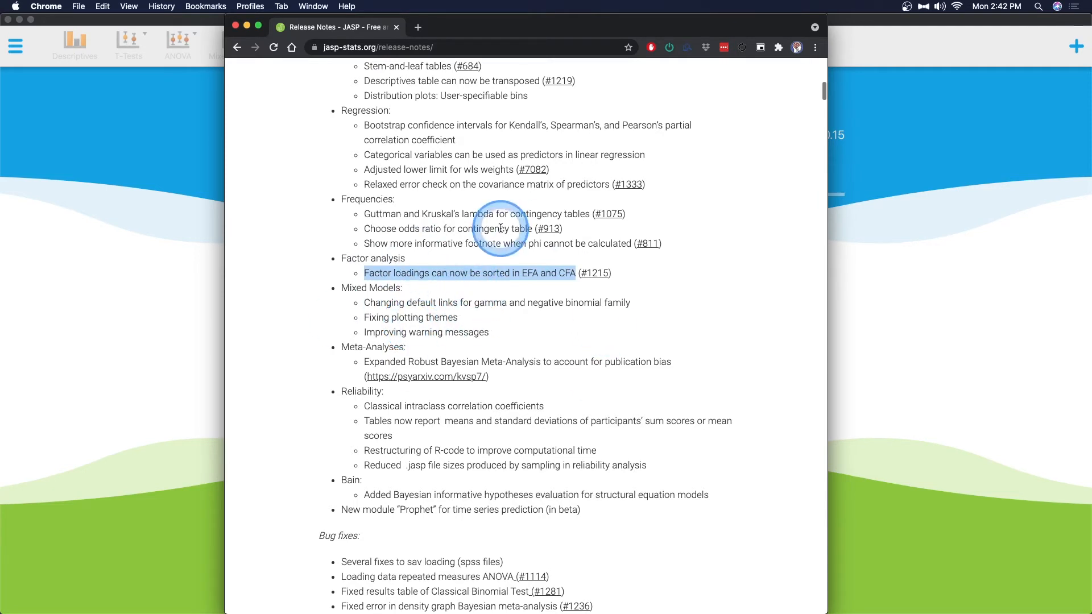
mouse_move(371, 309)
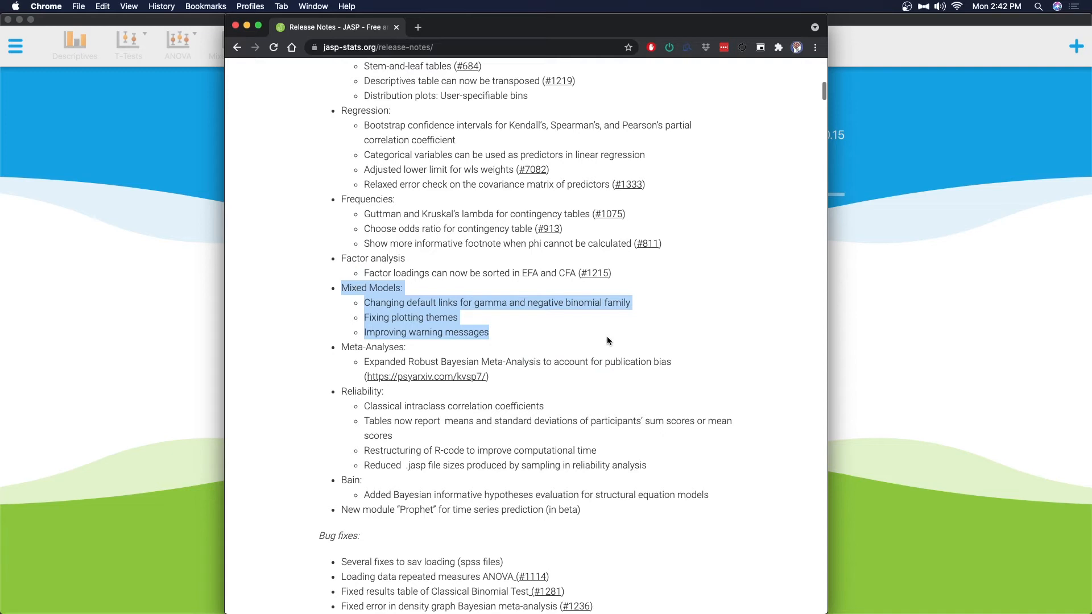
- Highlight the Meta-Analyses section and the Classical intraclass correlation coefficients entry under Reliability
scroll(down, 3)
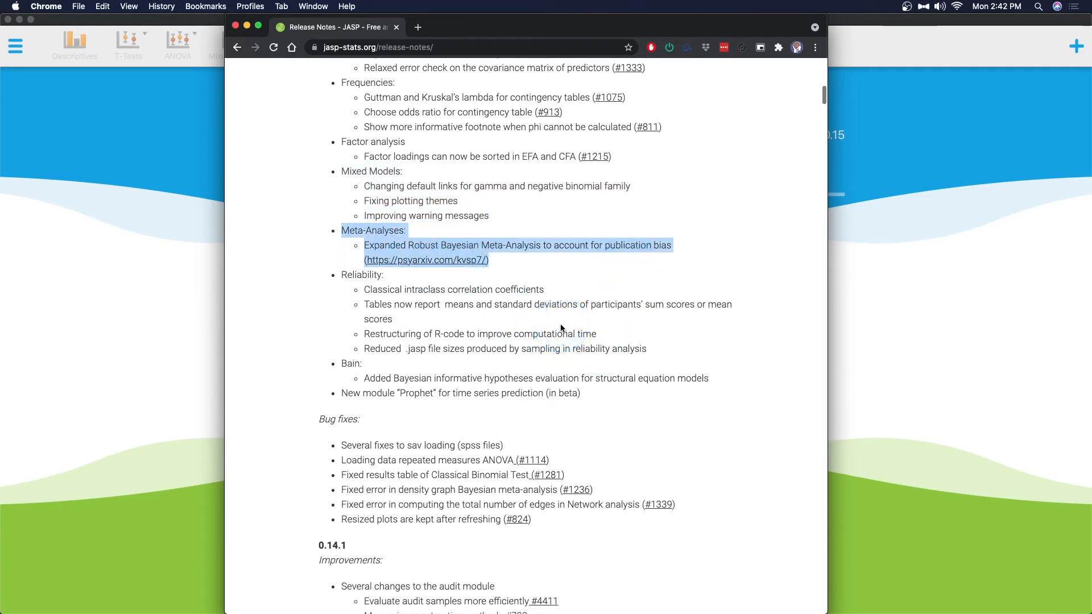
click(505, 318)
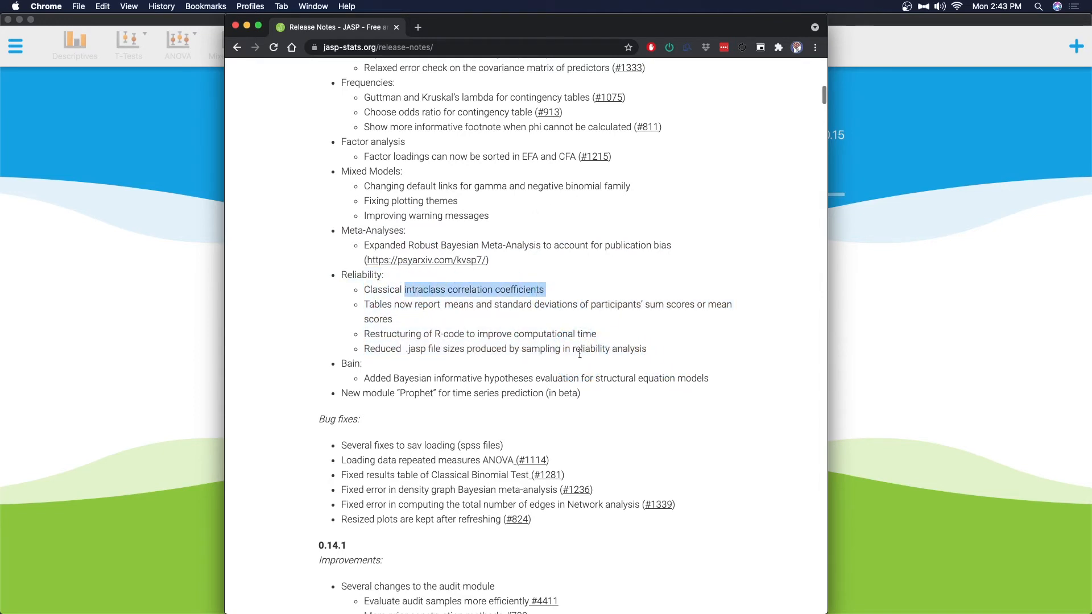
click(387, 327)
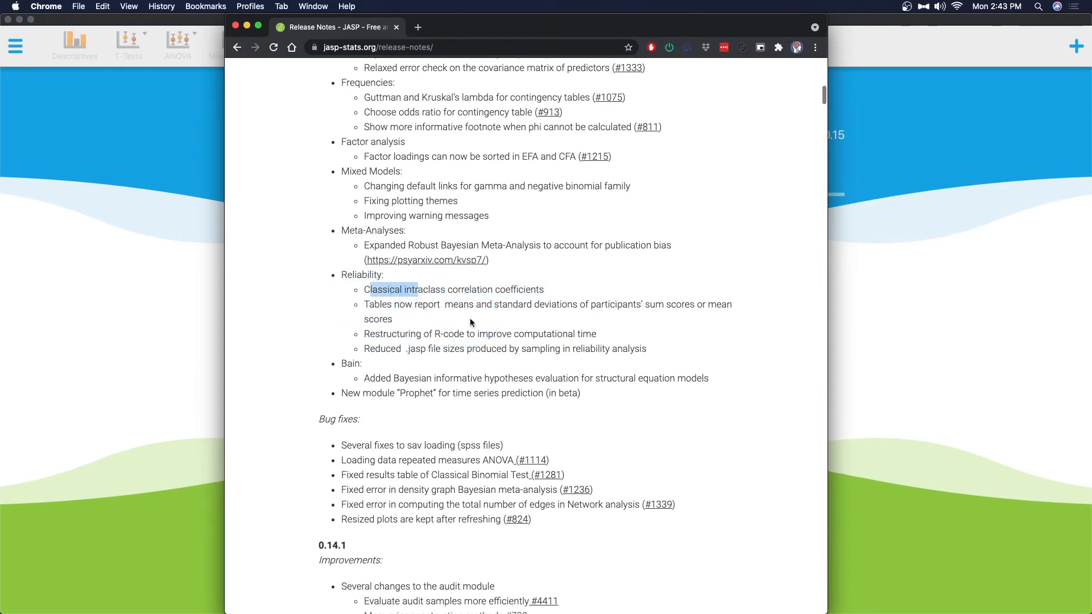
mouse_move(483, 299)
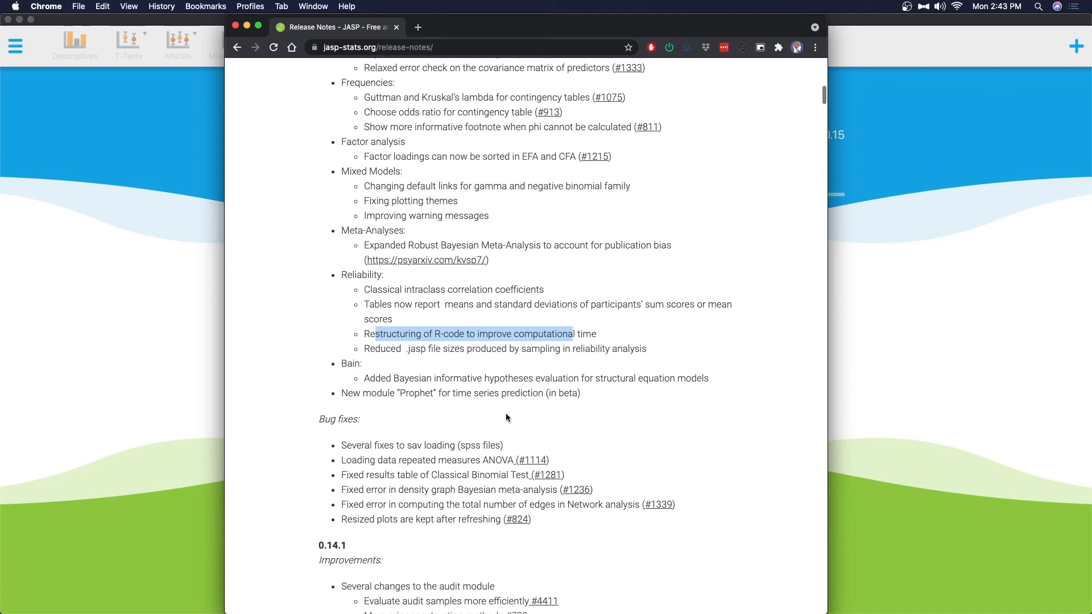
- Highlight the reduced .jasp file size line, the Bain Bayesian hypotheses item and the new Prophet module entry
click(500, 404)
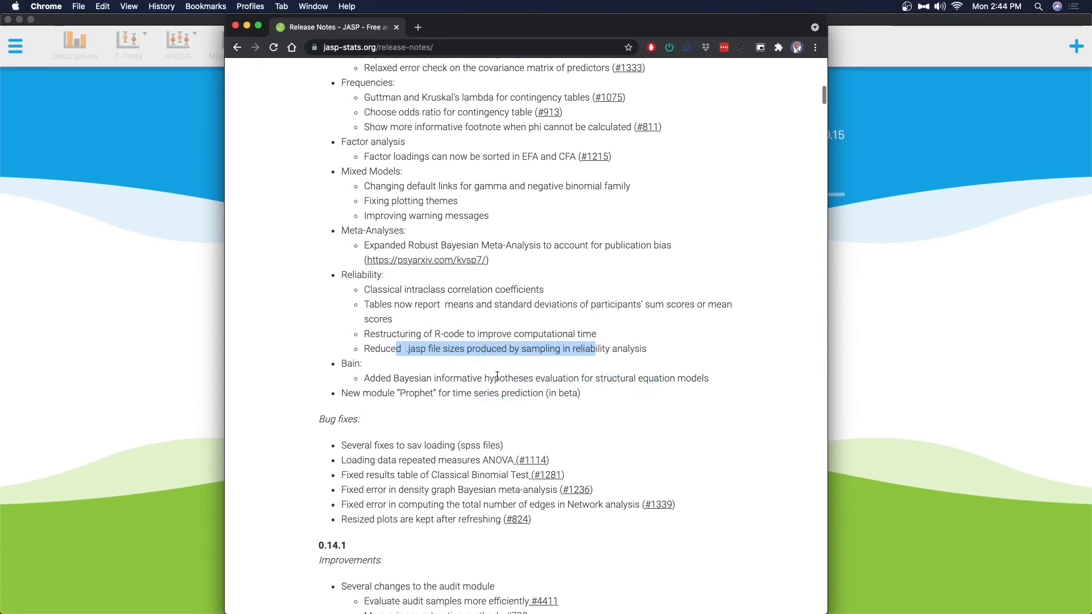
click(613, 390)
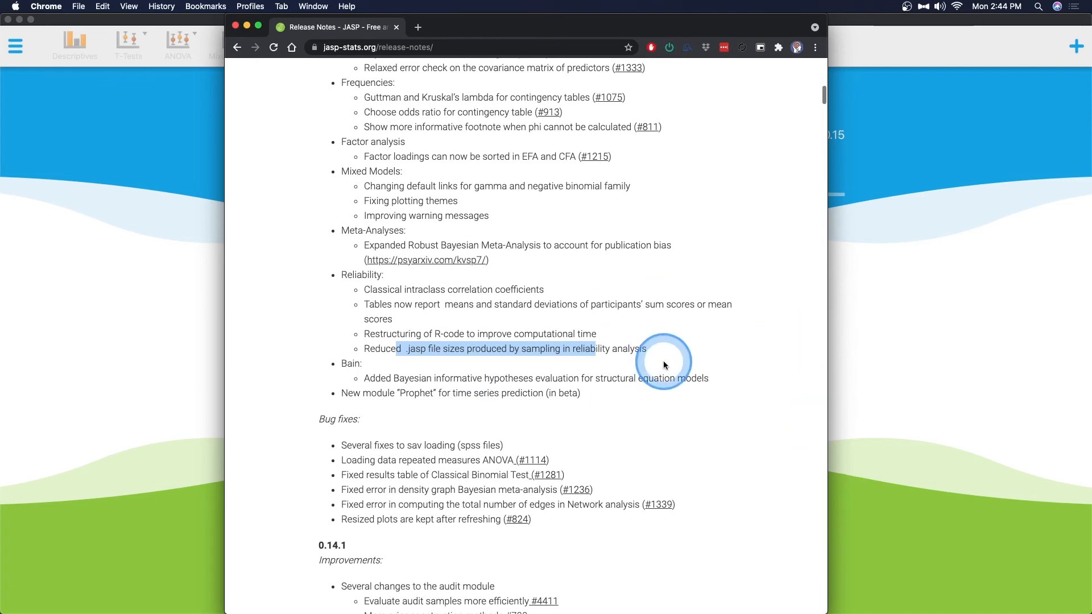
mouse_move(663, 364)
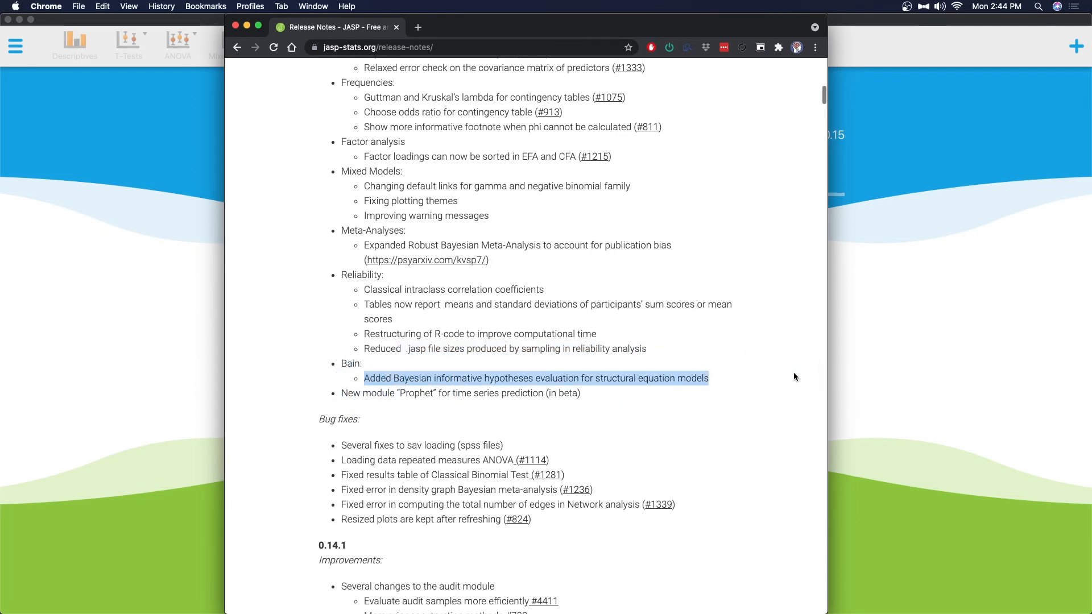
click(443, 392)
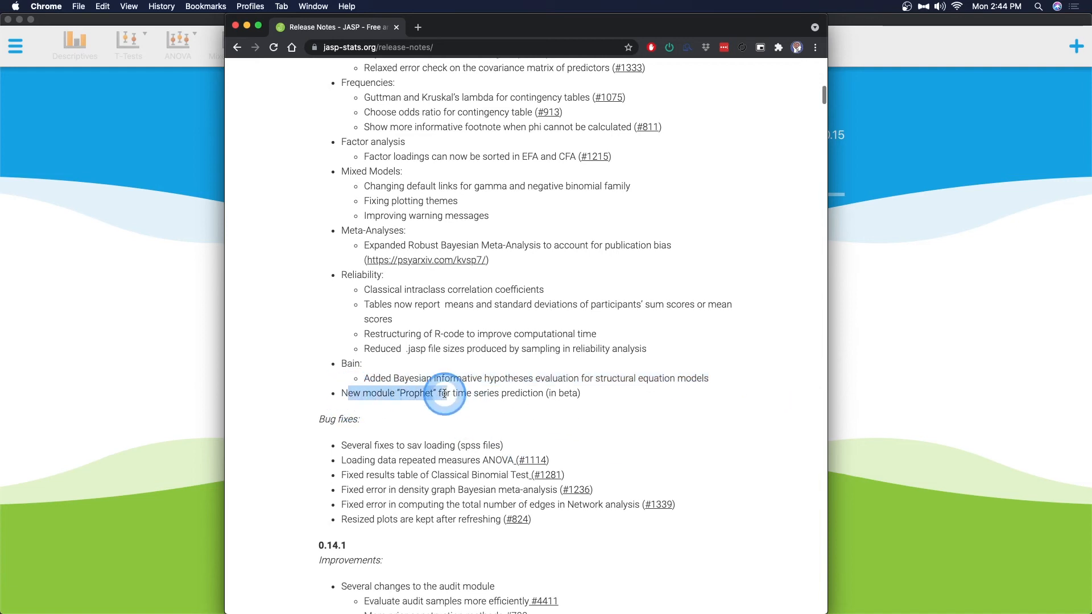
mouse_move(594, 394)
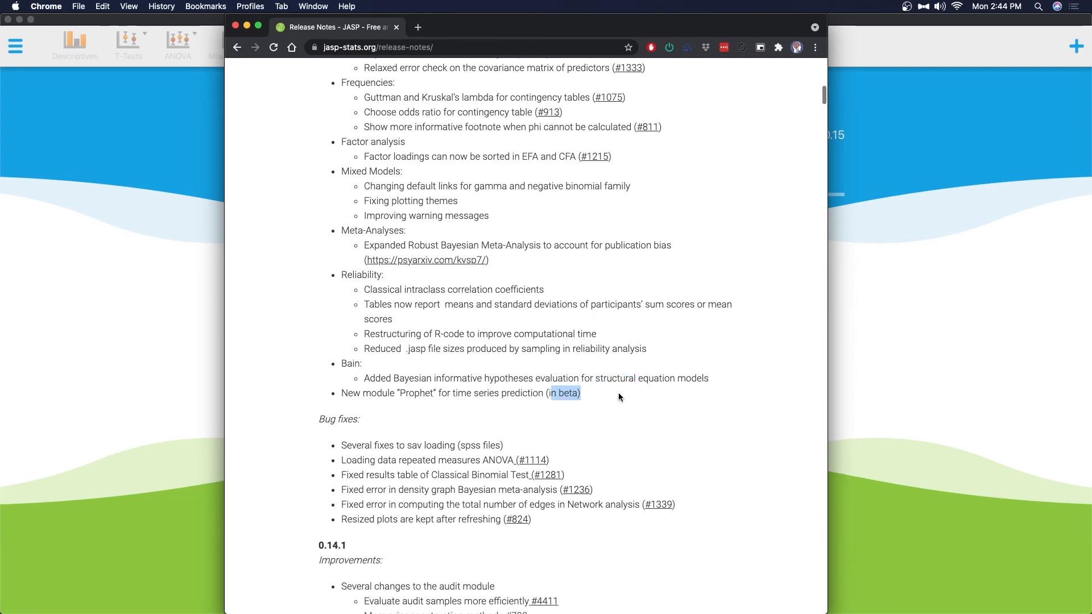
- Read the bug-fix list through the resized plots entry
scroll(down, 3)
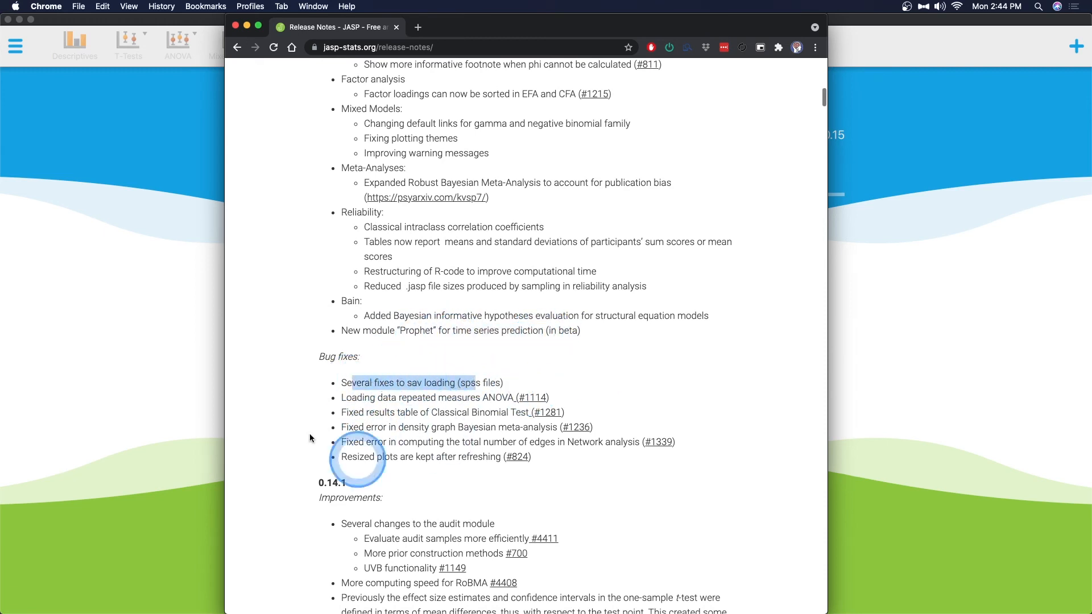
mouse_move(417, 457)
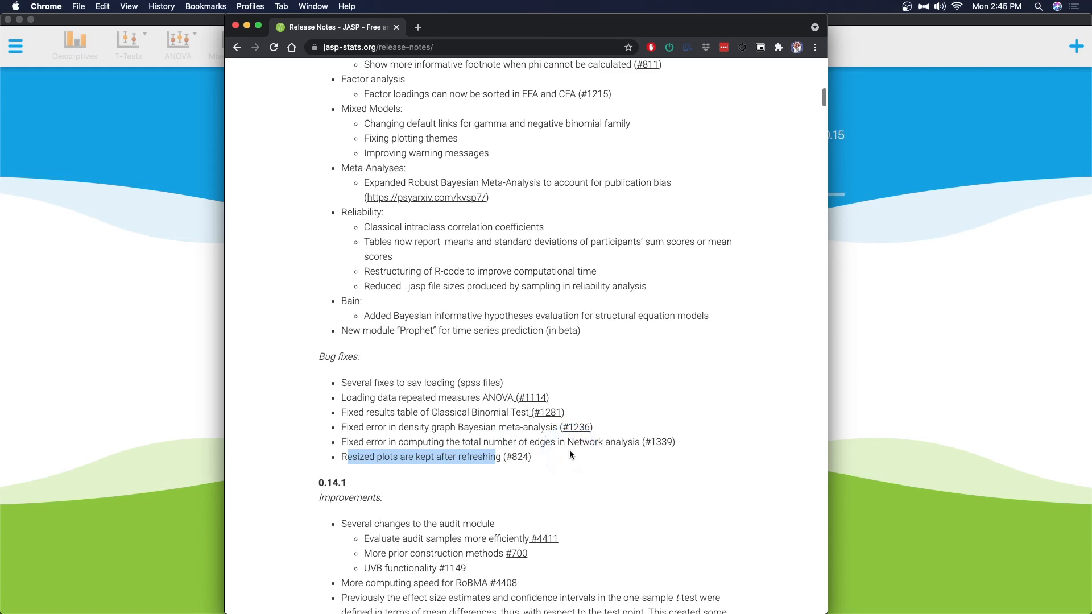
scroll(up, 3)
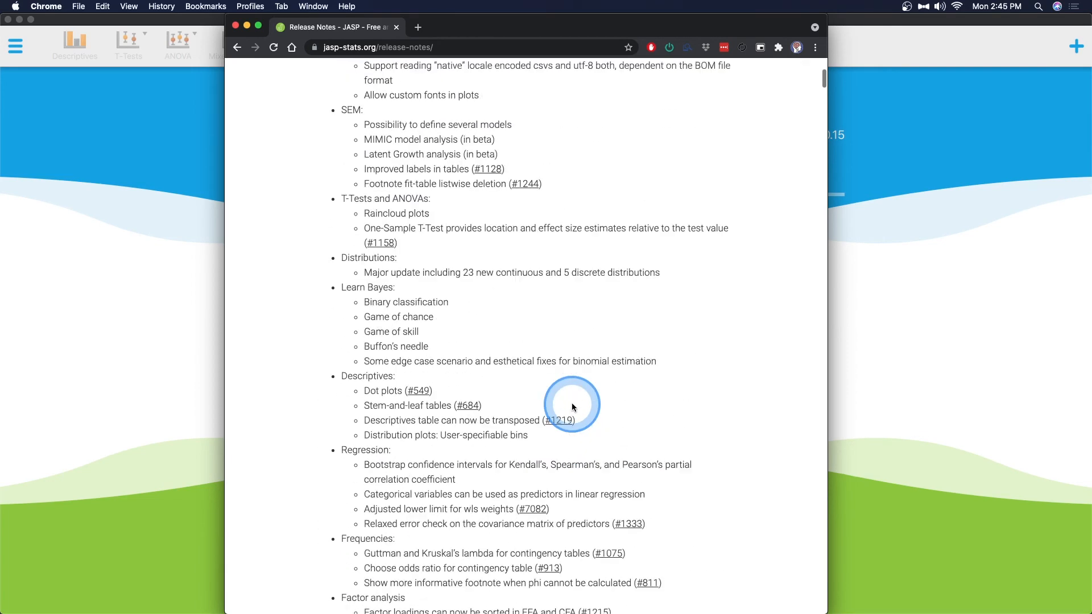
- Re-skim the notes from the top, briefly highlighting Descriptives and T-Tests and ANOVAs
scroll(up, 3)
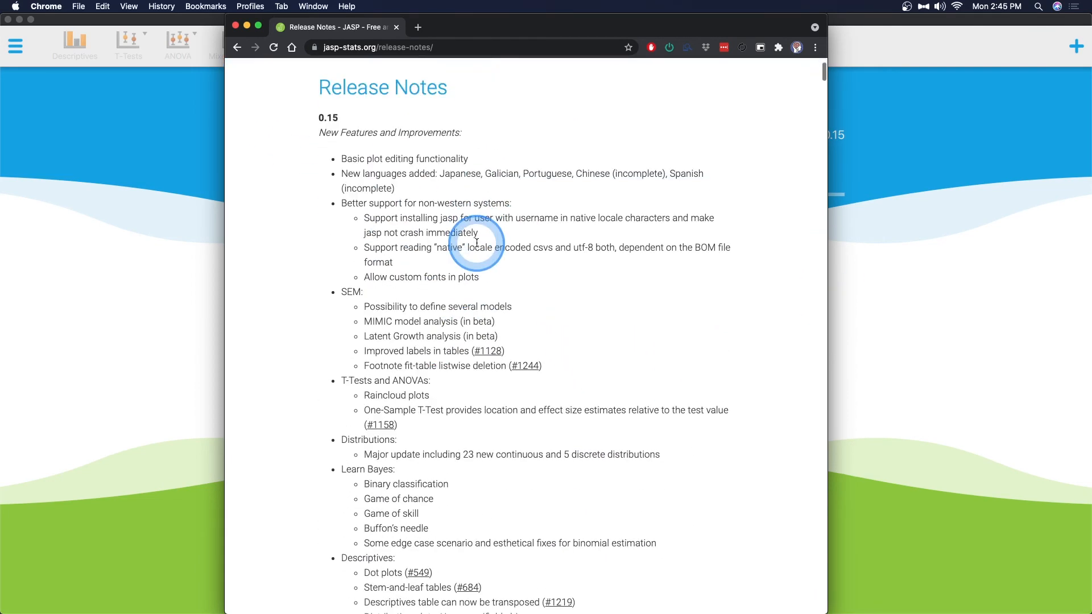
scroll(up, 3)
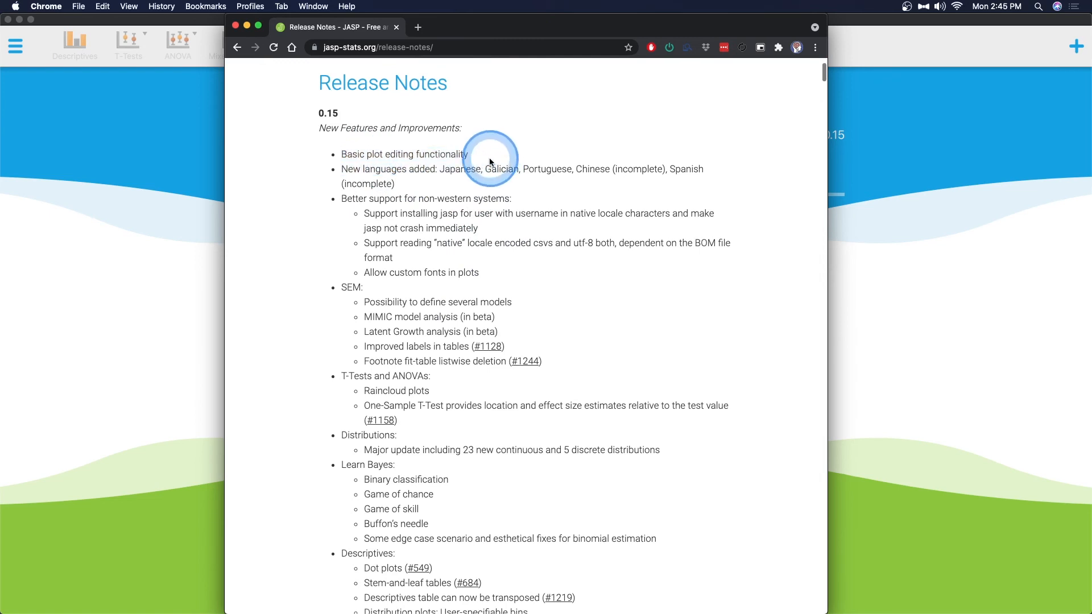
scroll(down, 3)
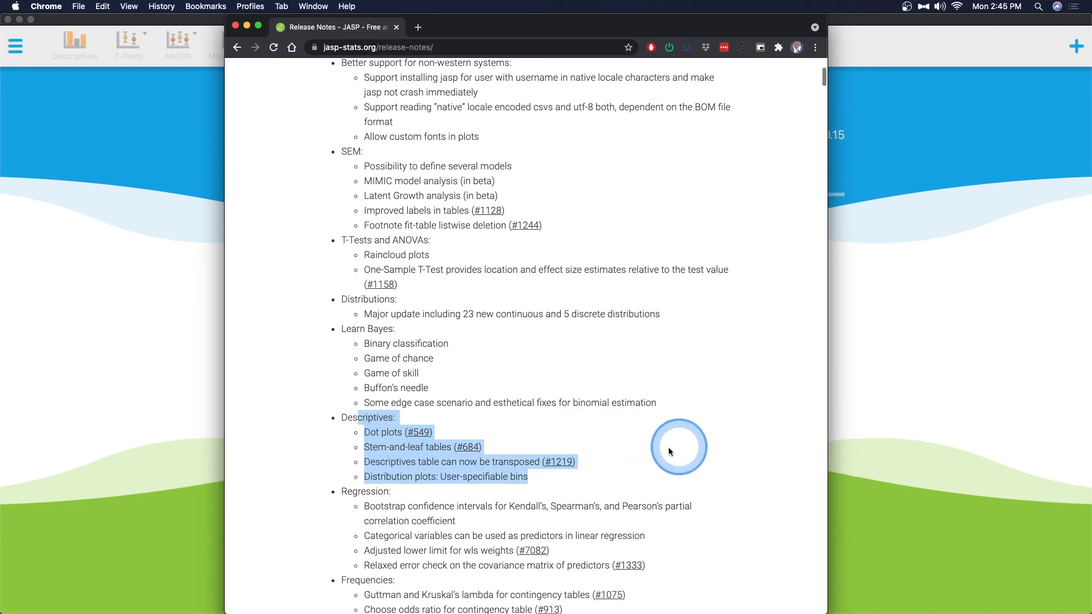
scroll(down, 3)
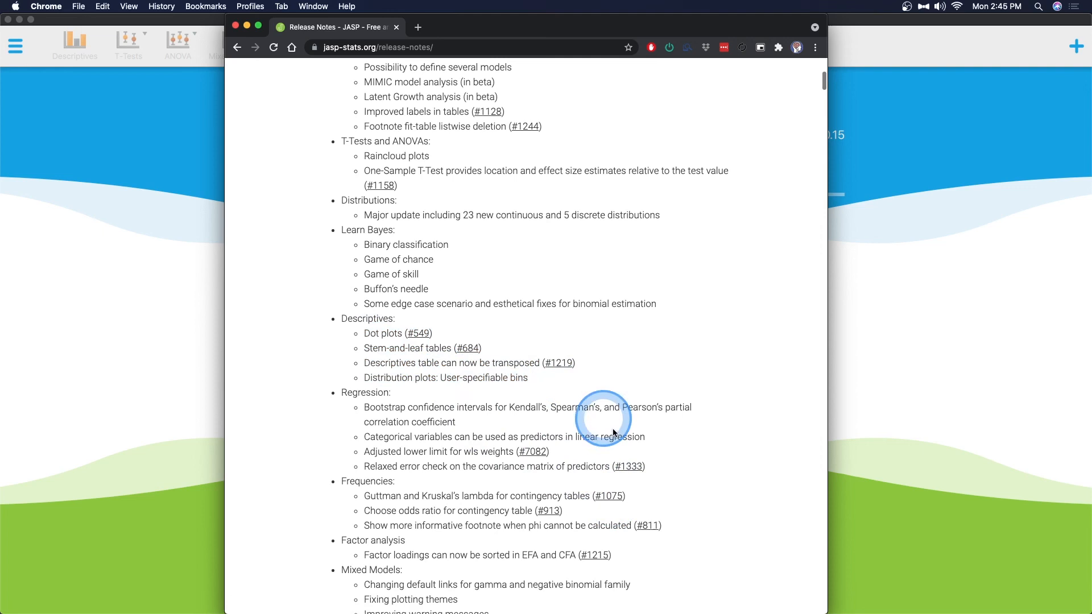
mouse_move(503, 435)
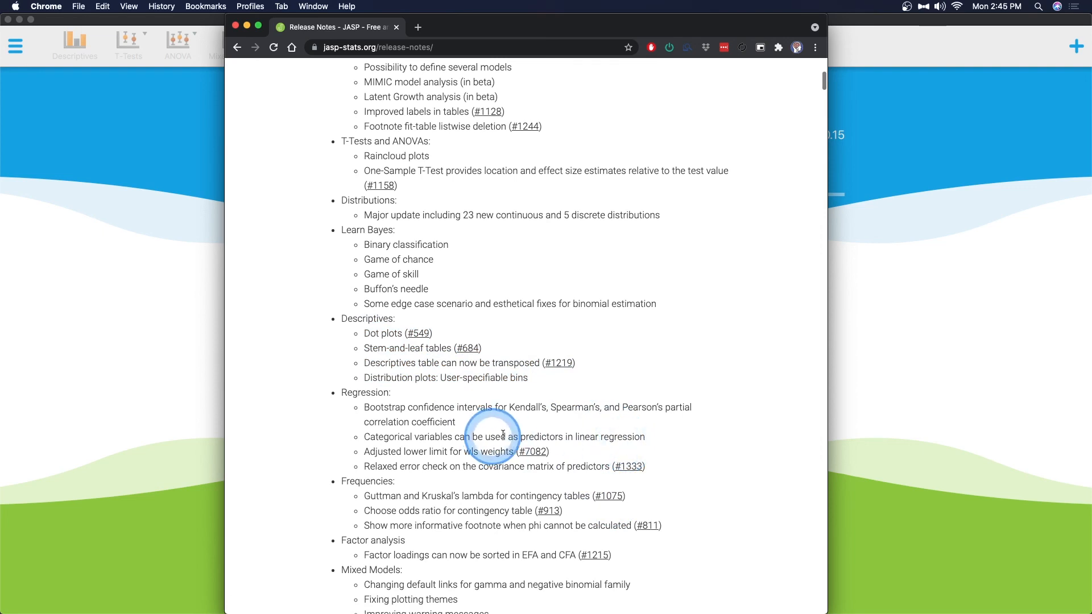
scroll(down, 3)
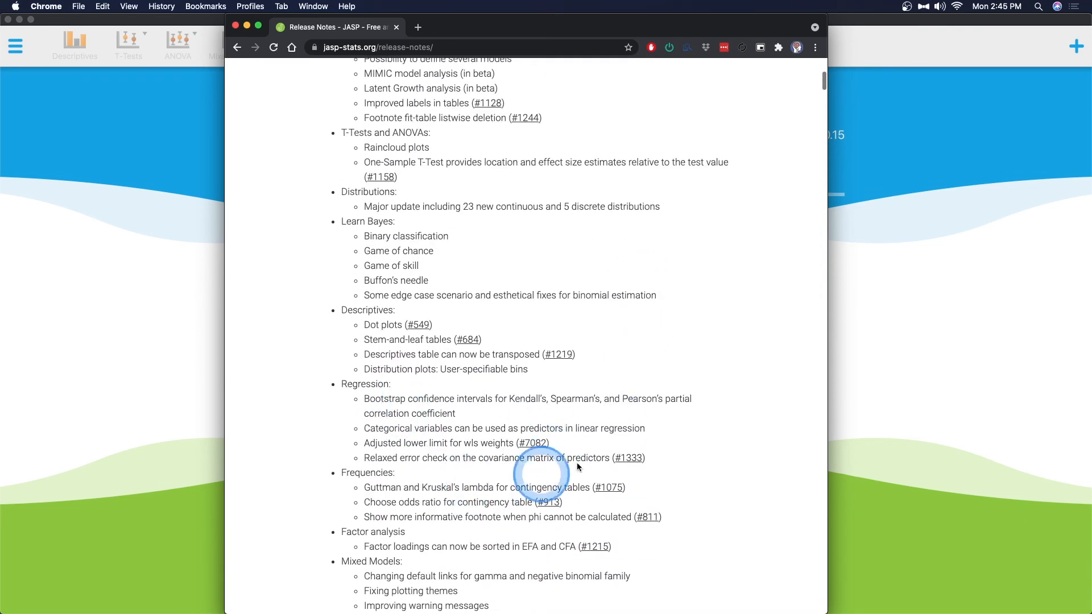
scroll(up, 3)
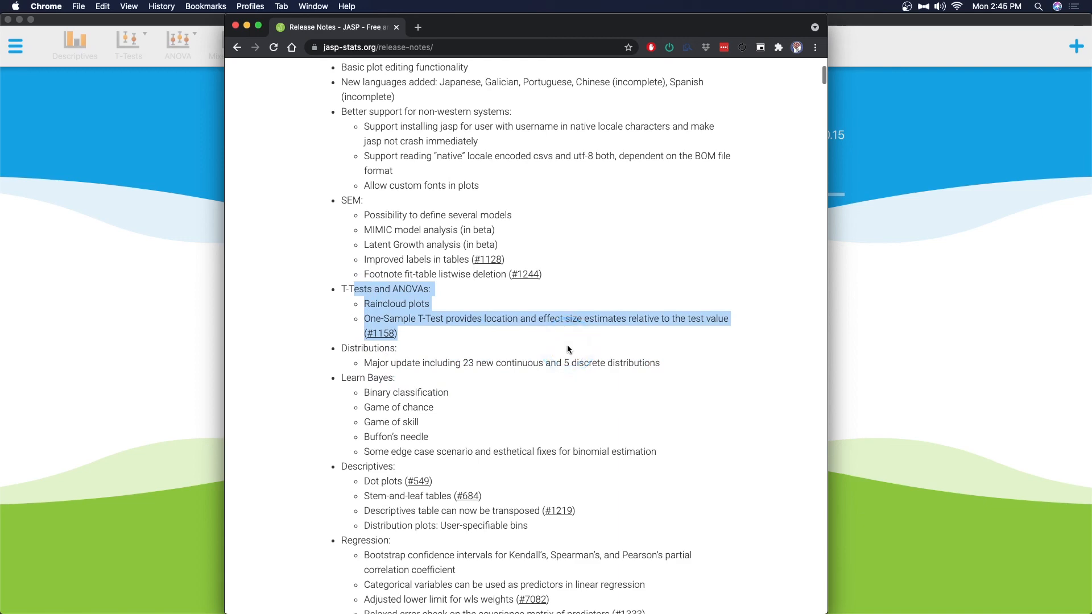
- Continue past Frequencies to the Prophet line, then return to the page top
scroll(down, 3)
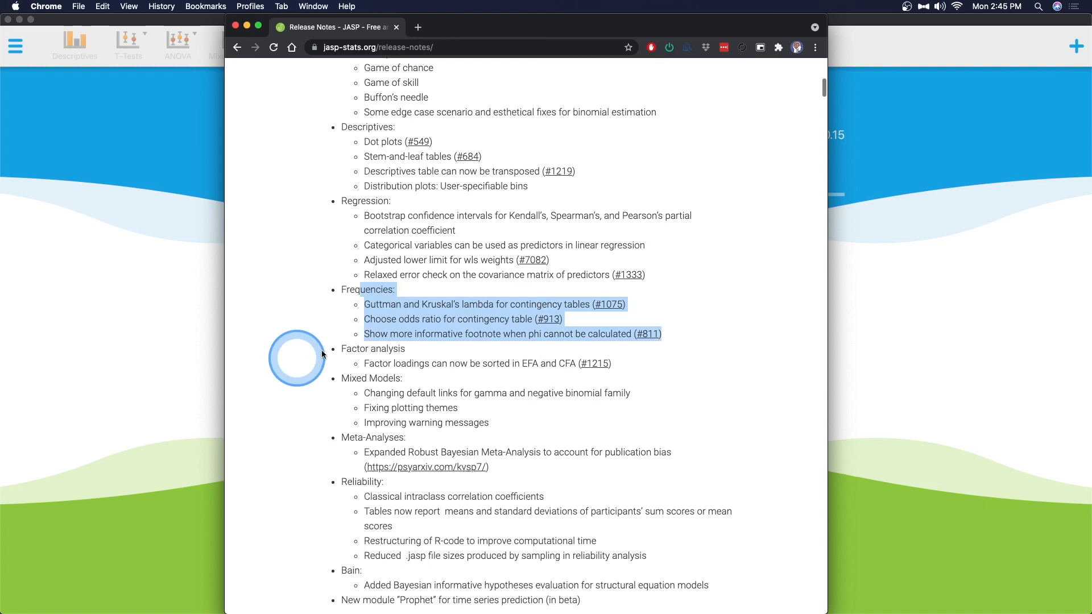
scroll(down, 3)
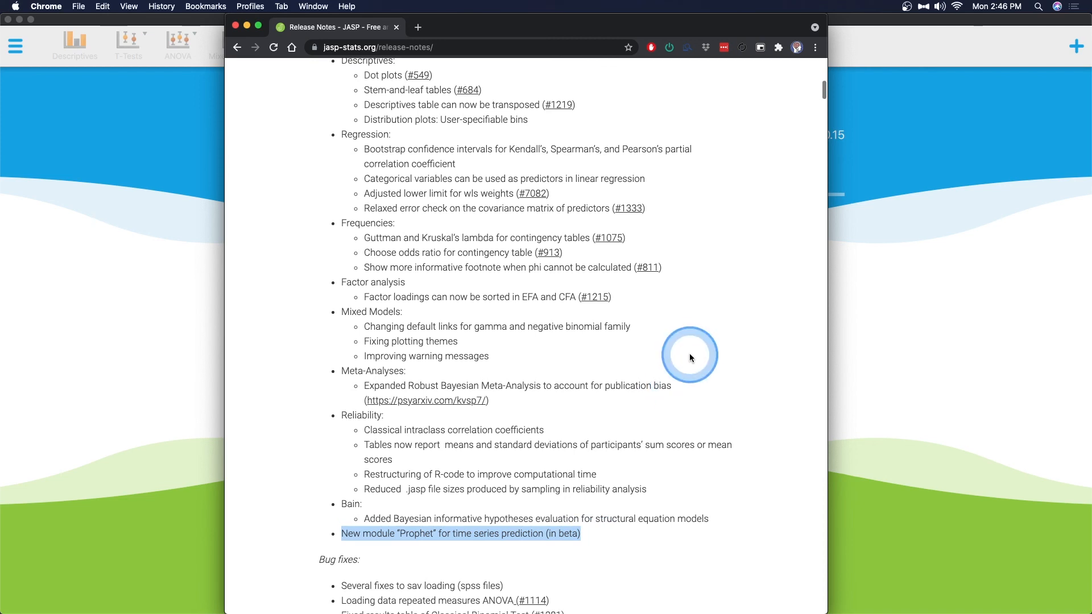
scroll(up, 3)
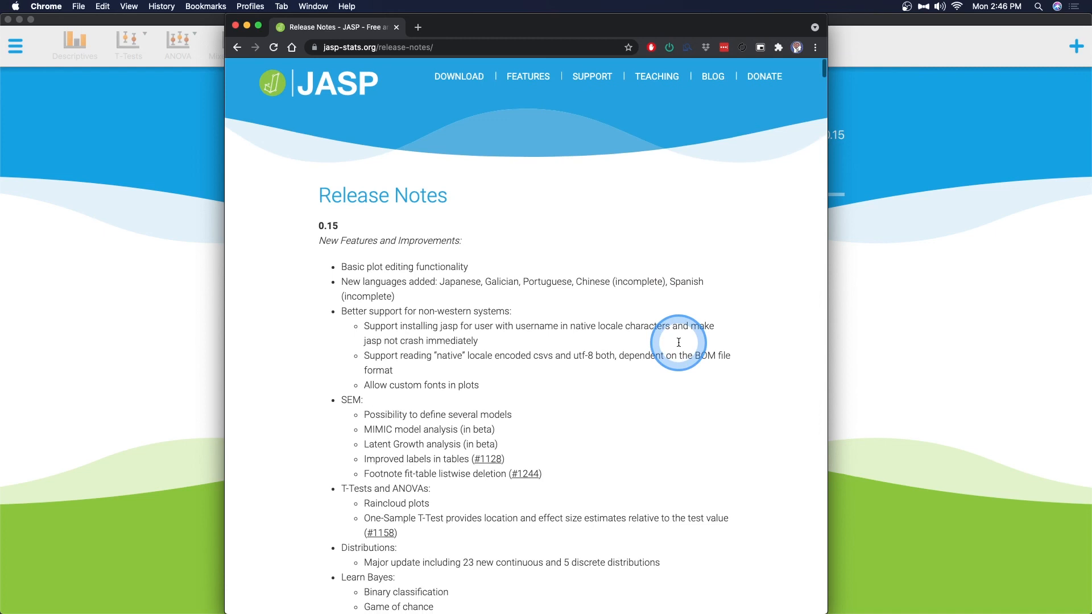
click(678, 342)
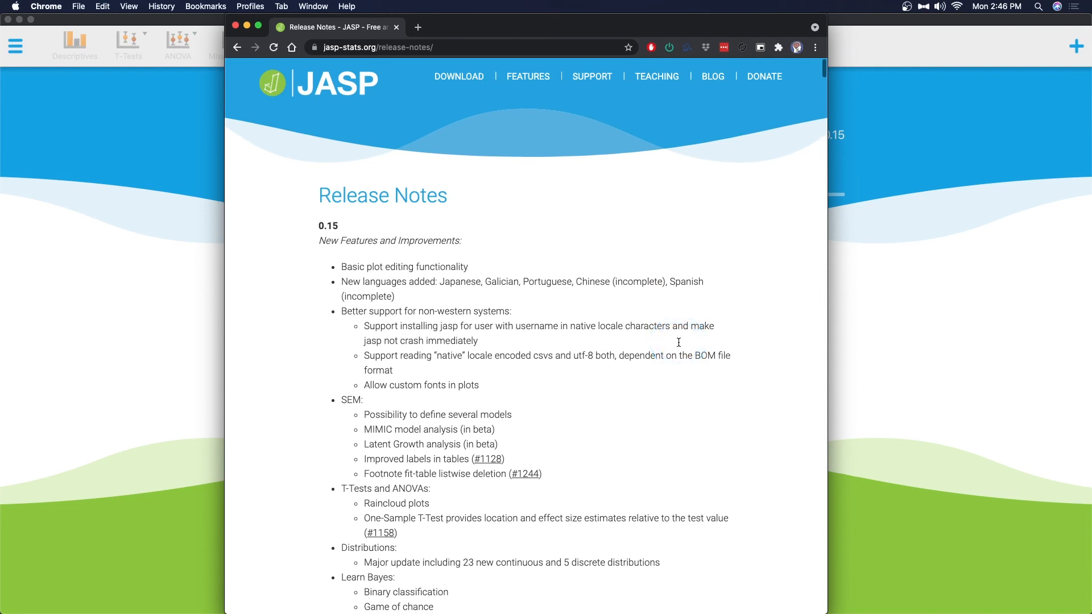